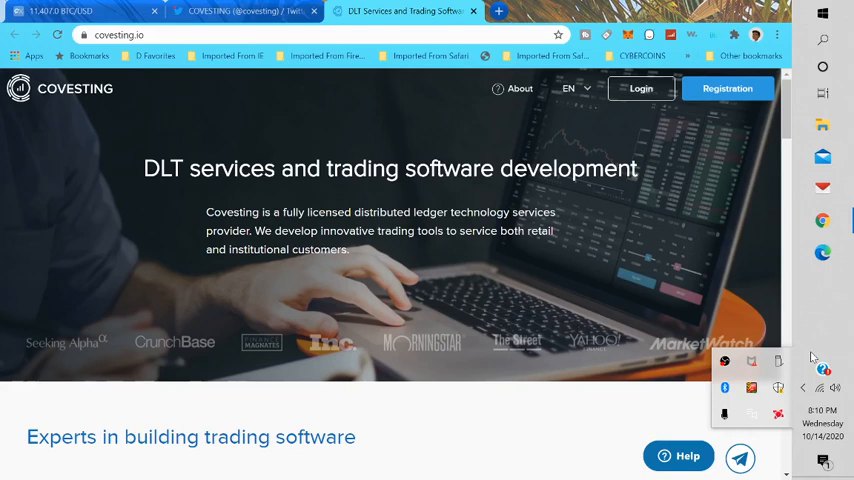
pyautogui.moveTo(808, 360)
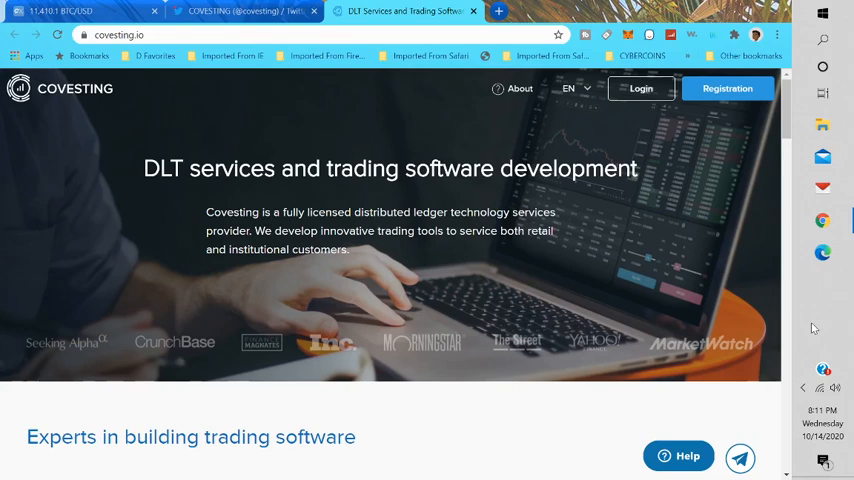
pyautogui.moveTo(740, 352)
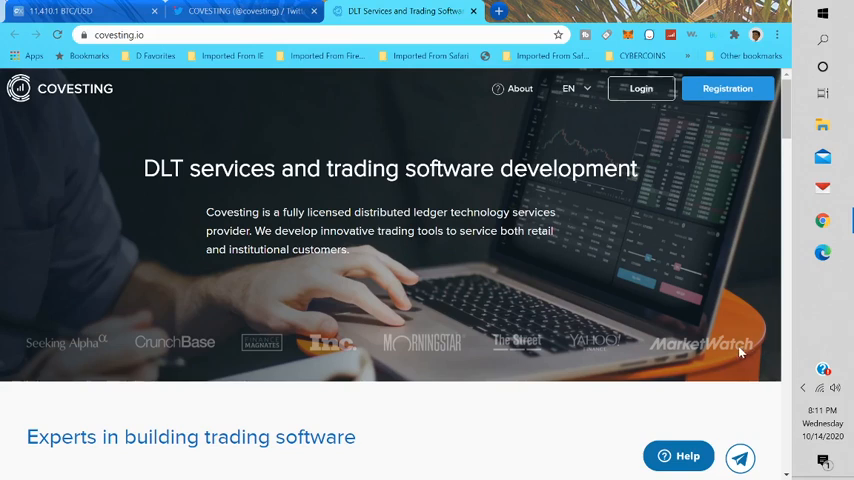
# Step: Scroll the covesting.io homepage past the software solutions and press quotes to the 'Do you have any questions?' section
pyautogui.scroll(-3)
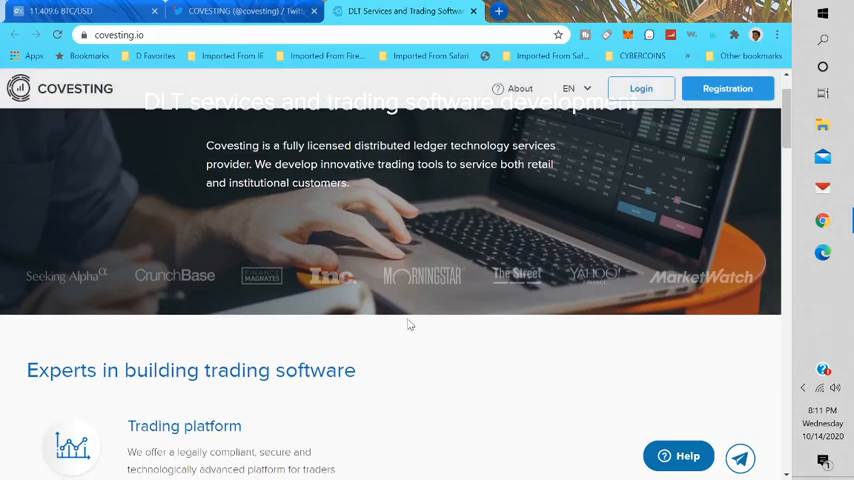
pyautogui.scroll(-3)
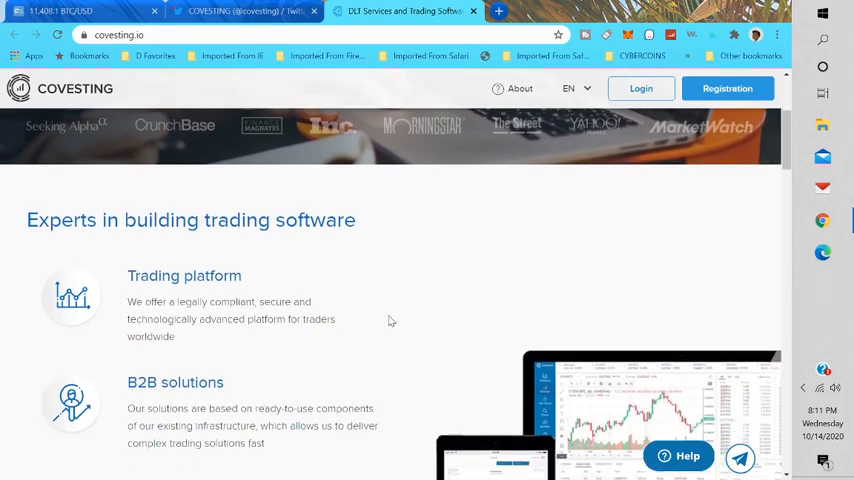
pyautogui.scroll(-3)
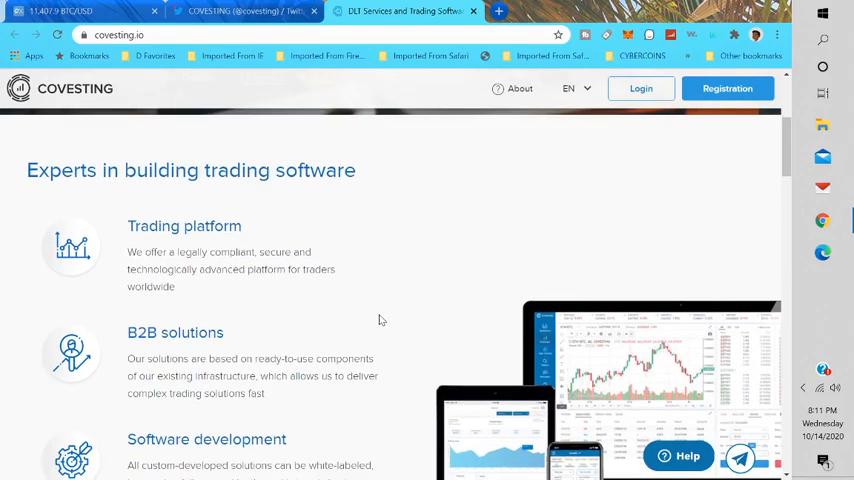
pyautogui.moveTo(320, 292)
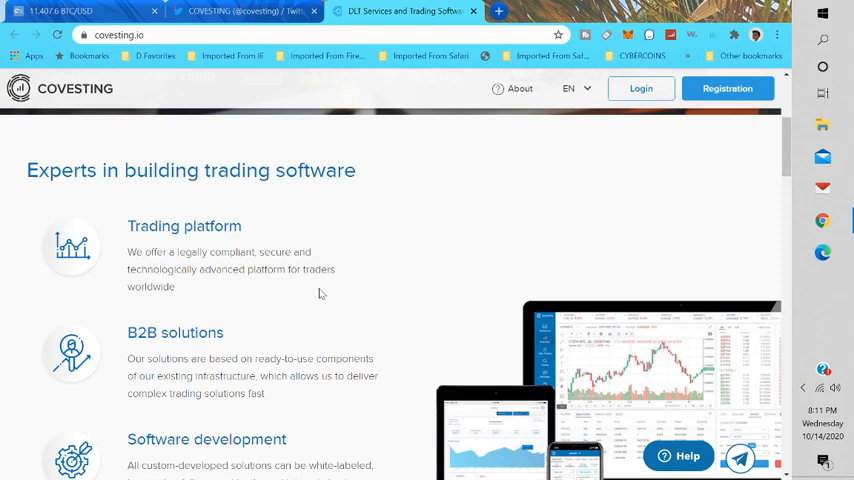
pyautogui.scroll(-3)
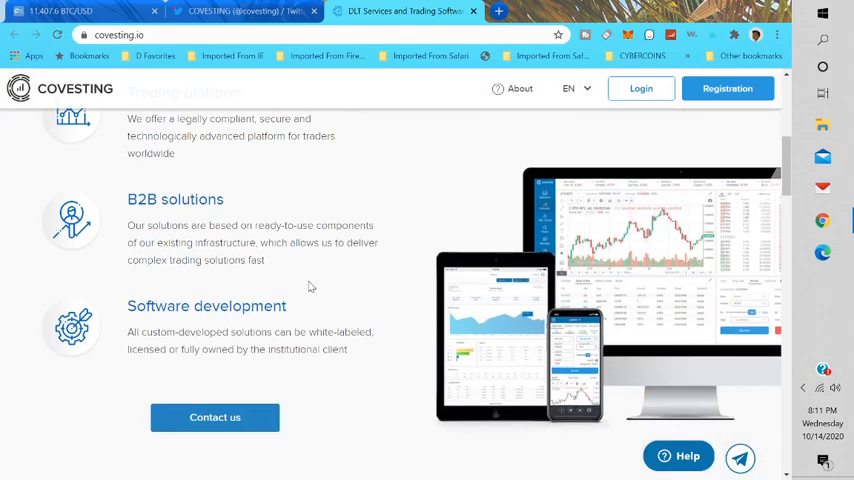
pyautogui.scroll(-3)
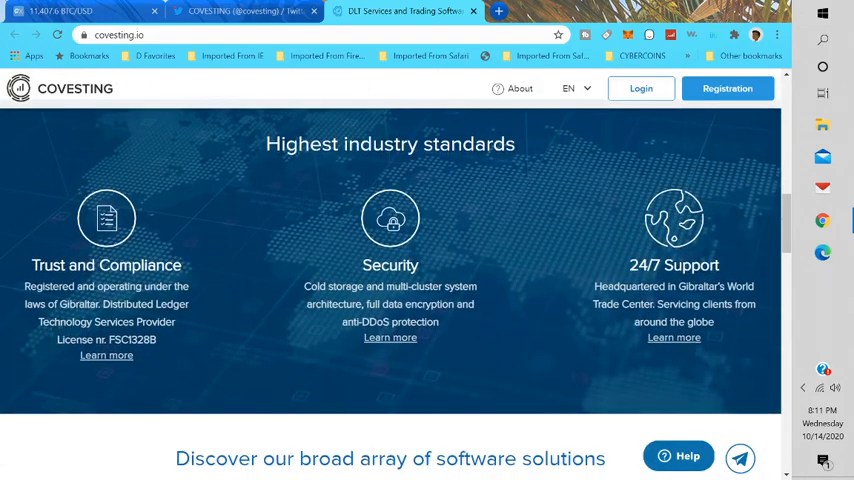
pyautogui.scroll(-3)
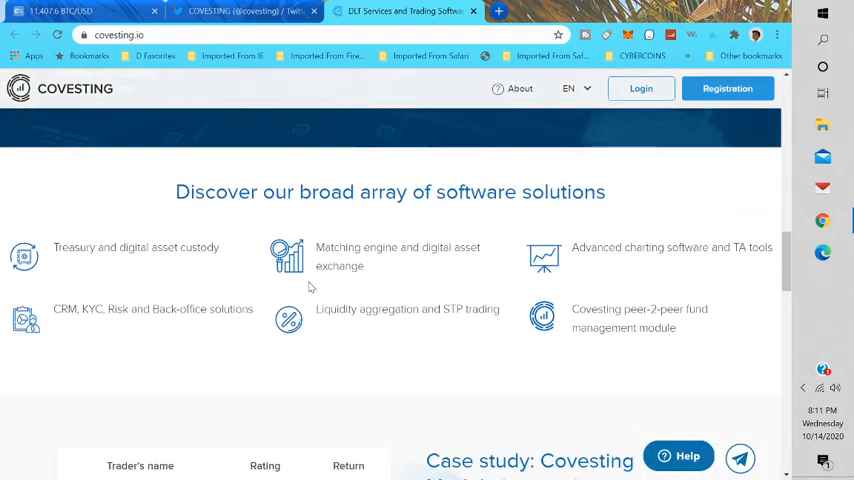
pyautogui.scroll(-3)
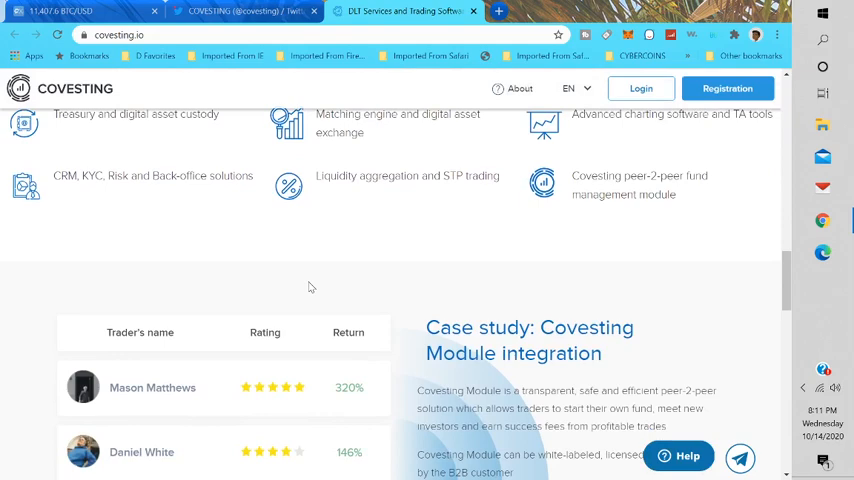
pyautogui.scroll(-3)
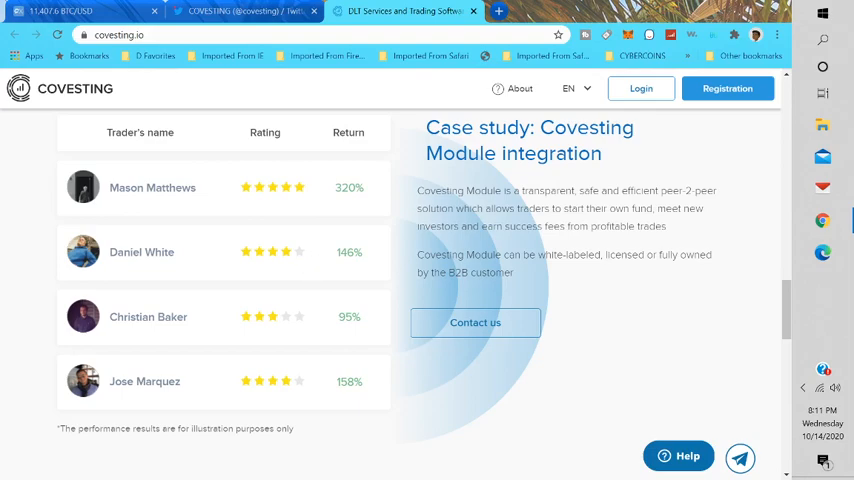
pyautogui.scroll(-3)
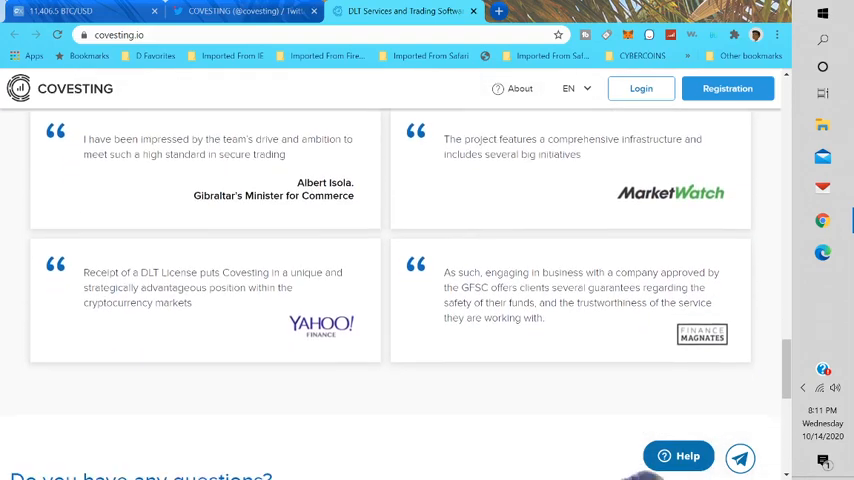
pyautogui.scroll(-3)
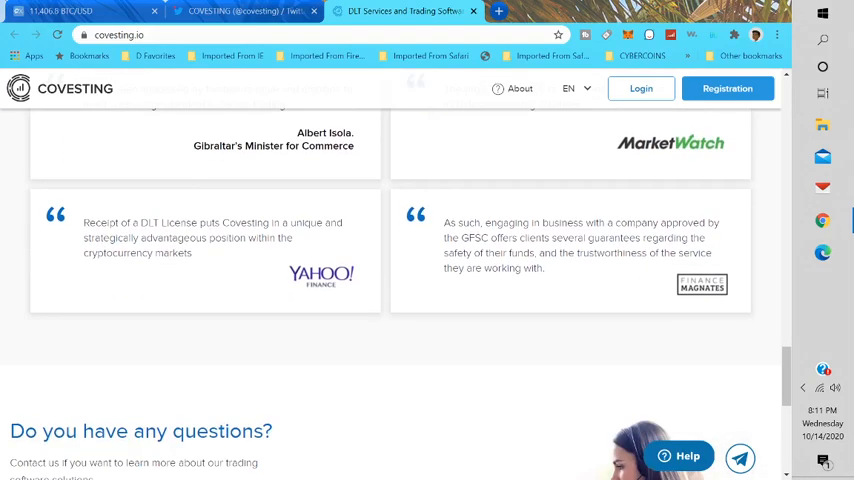
pyautogui.scroll(3)
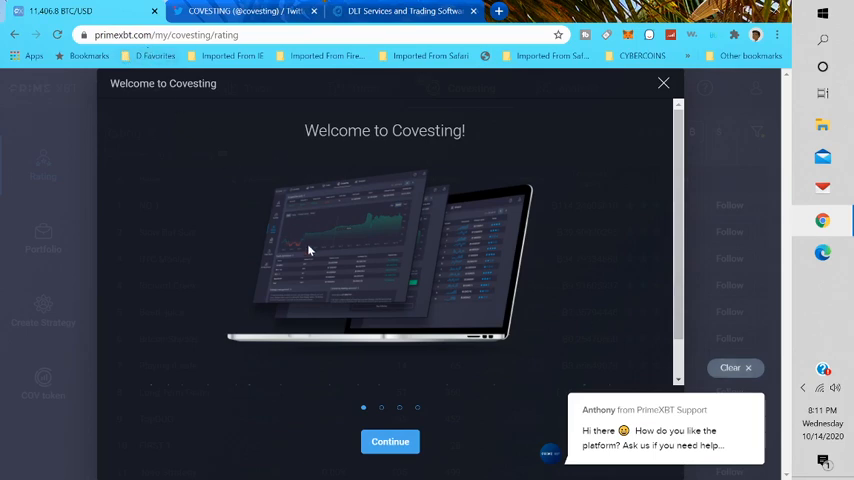
pyautogui.moveTo(332, 360)
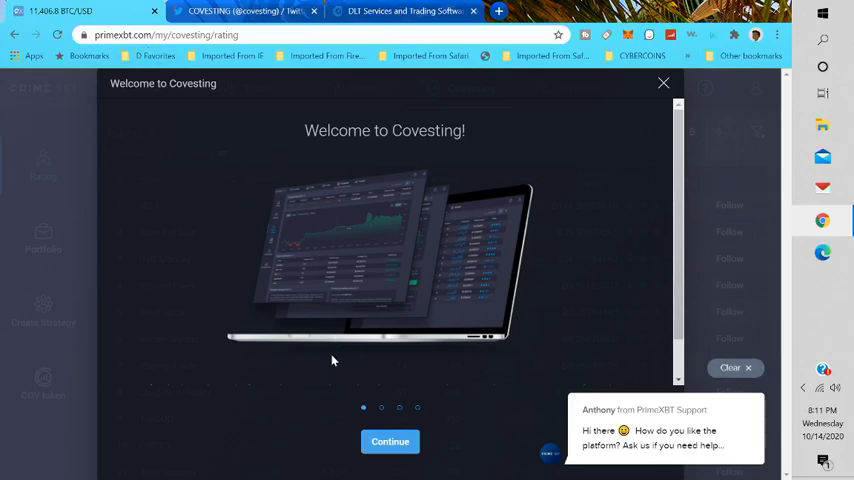
pyautogui.moveTo(356, 352)
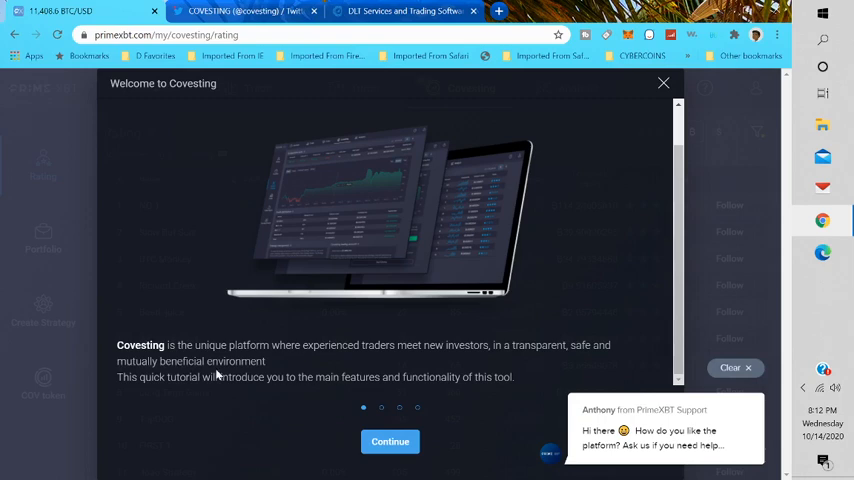
pyautogui.moveTo(302, 396)
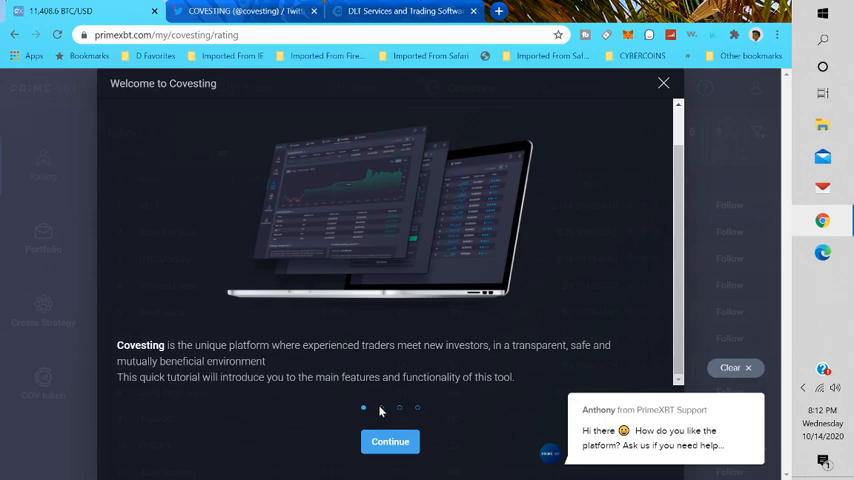
# Step: Advance the Covesting welcome tour with Continue to the next tutorial slide
pyautogui.click(388, 440)
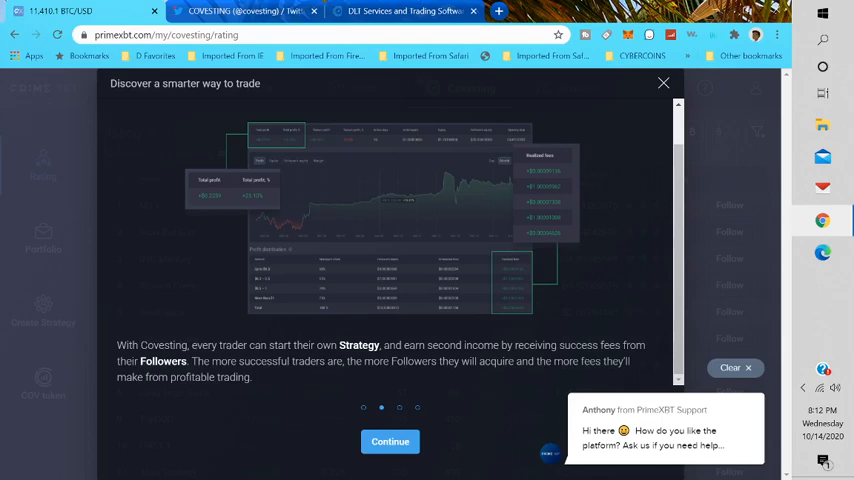
pyautogui.moveTo(360, 374)
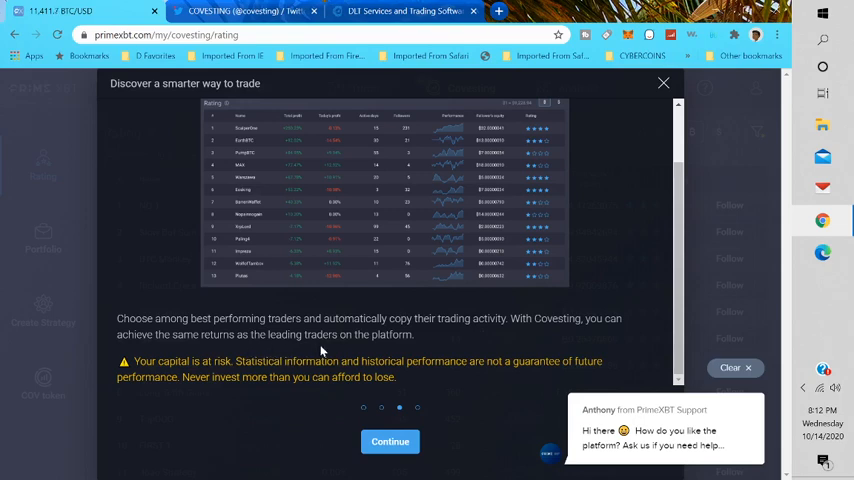
pyautogui.moveTo(324, 352)
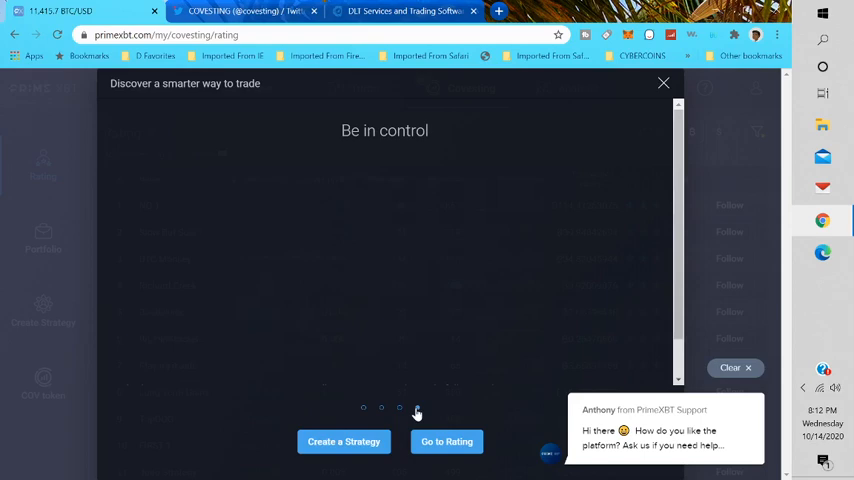
# Step: Jump to the Be in control slide about diversifying across crypto, FX, commodities and indices
pyautogui.click(416, 408)
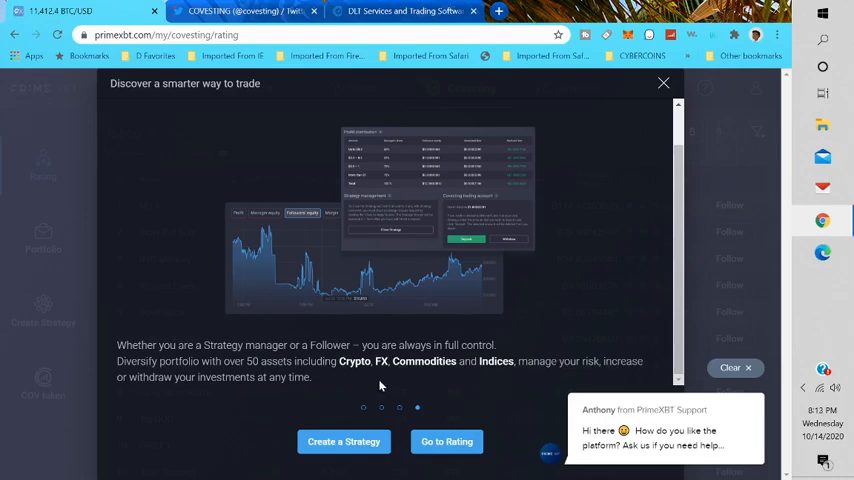
pyautogui.moveTo(494, 376)
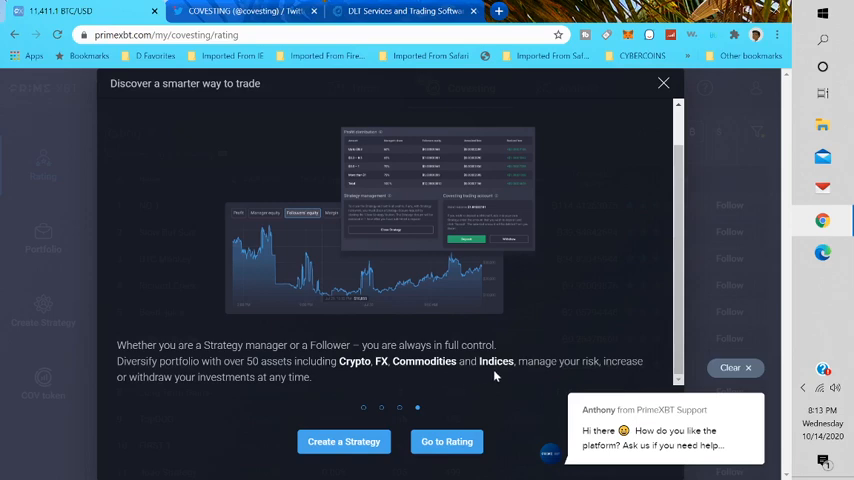
pyautogui.moveTo(388, 396)
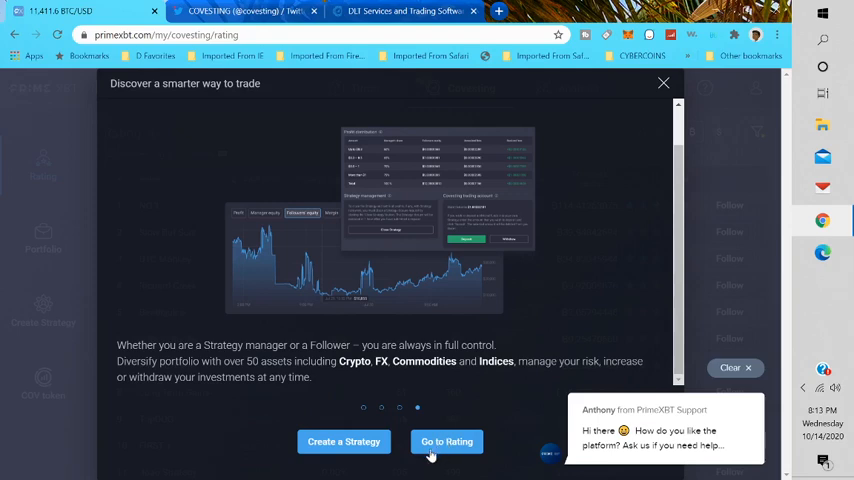
pyautogui.moveTo(704, 416)
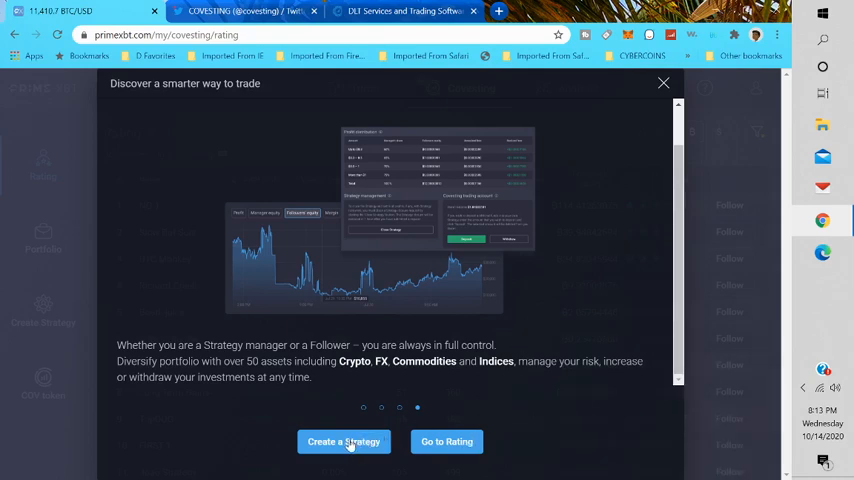
# Step: Start Create a Strategy and finish its intro with Let's start! to reach the blank setup form
pyautogui.click(344, 440)
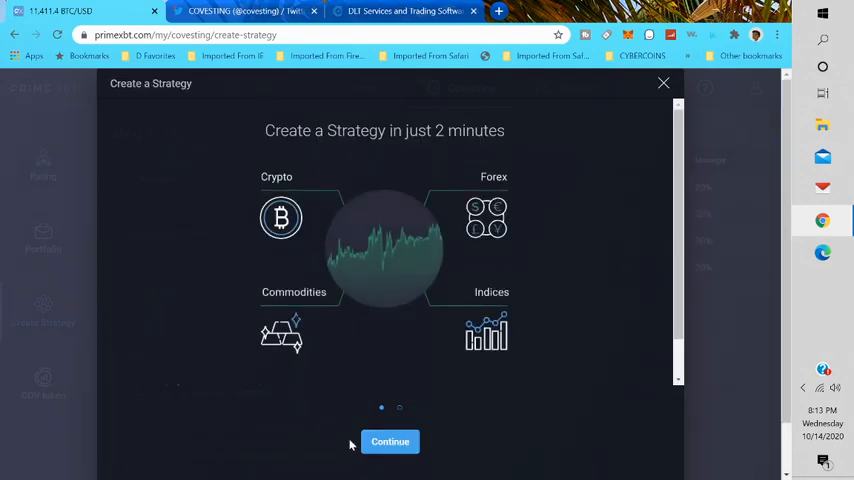
pyautogui.moveTo(376, 320)
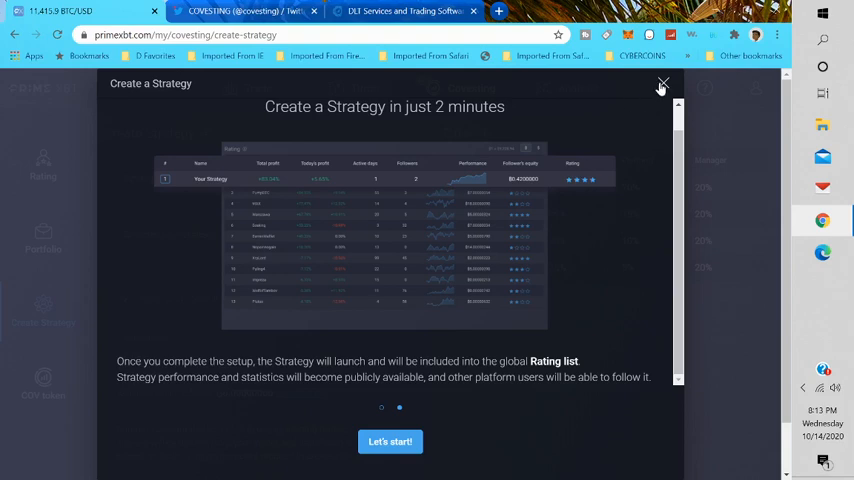
pyautogui.click(662, 84)
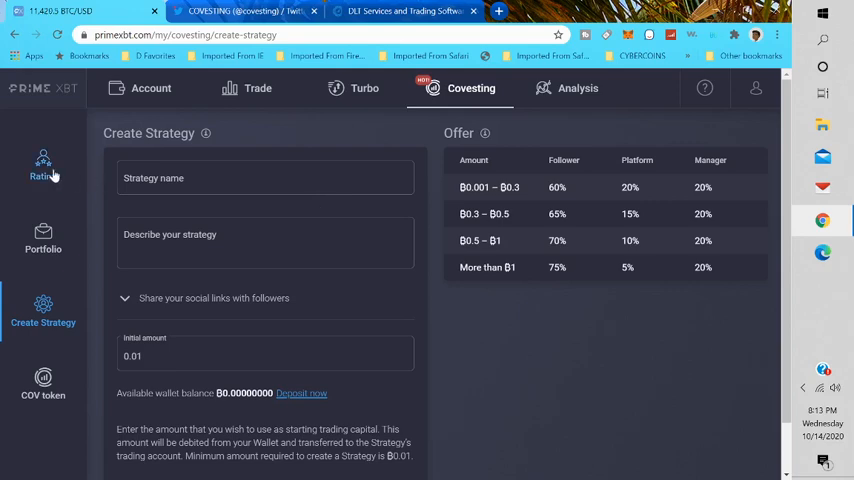
# Step: Return to the Covesting Rating list of top strategies via the sidebar
pyautogui.click(44, 164)
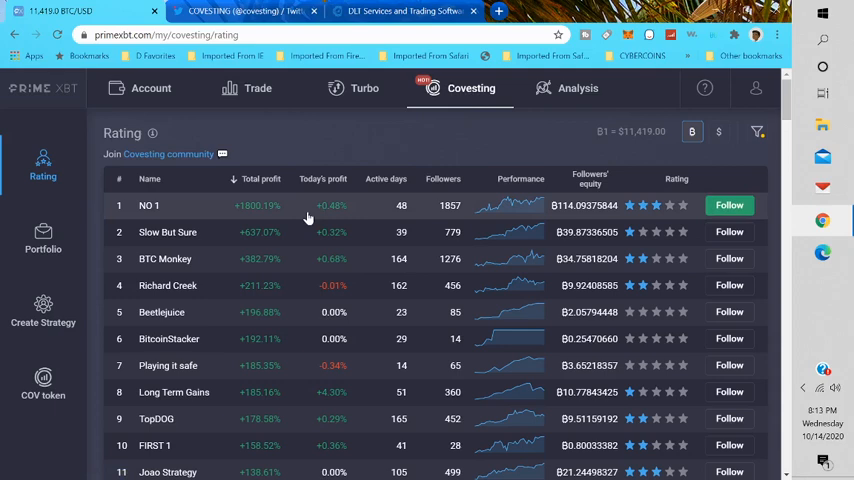
pyautogui.moveTo(184, 212)
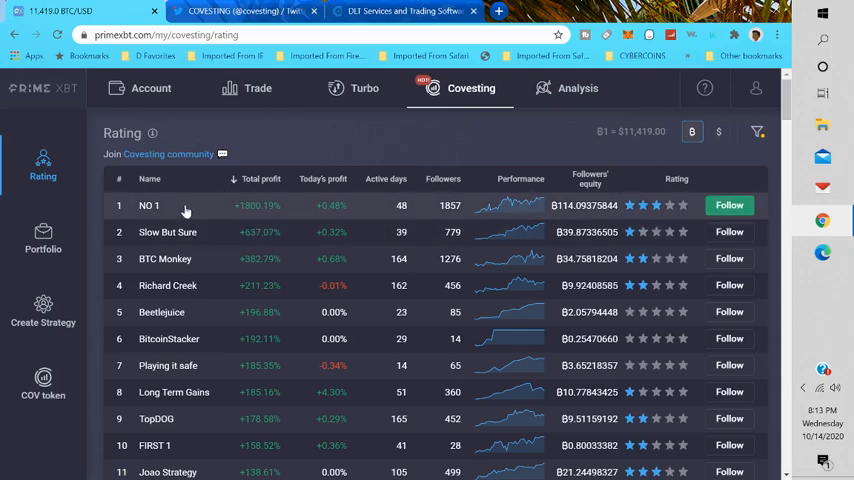
pyautogui.moveTo(292, 212)
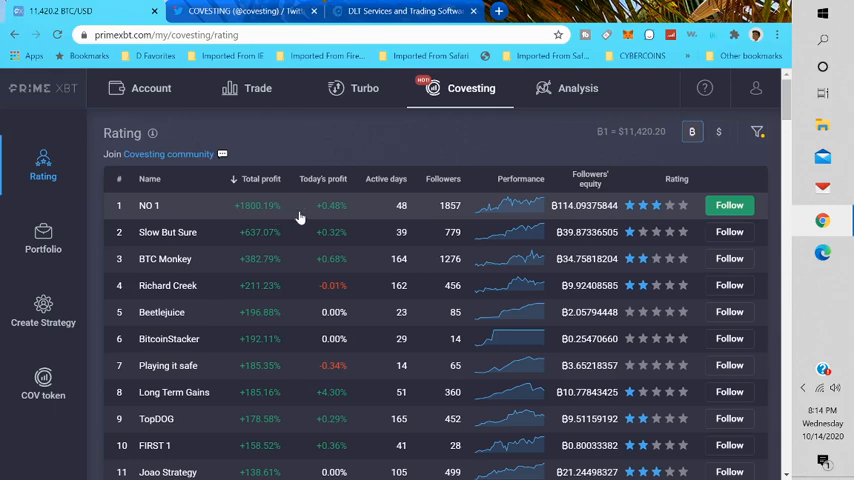
pyautogui.moveTo(368, 216)
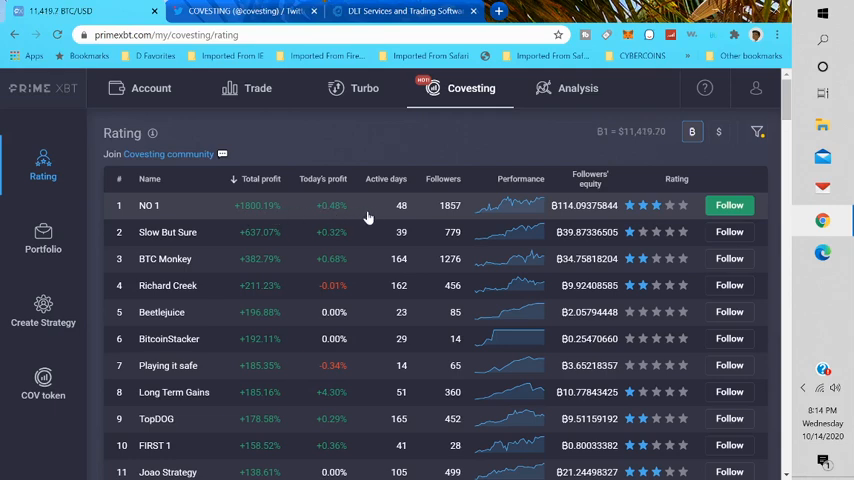
pyautogui.moveTo(456, 216)
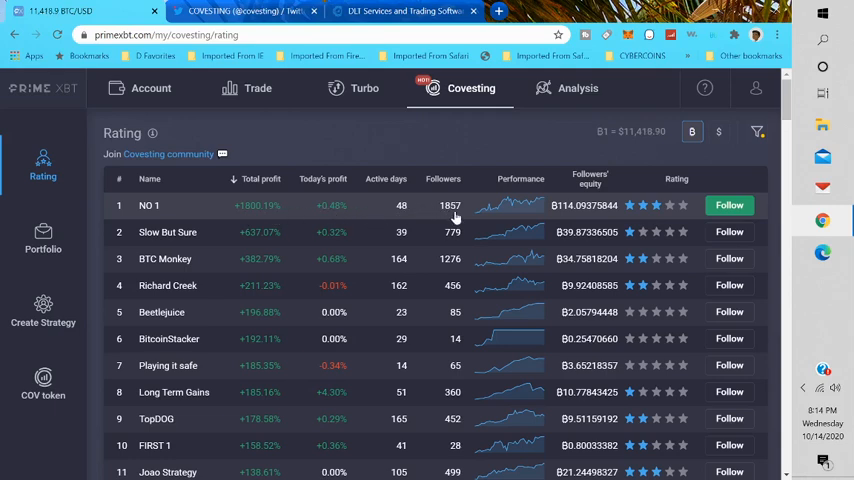
pyautogui.moveTo(376, 212)
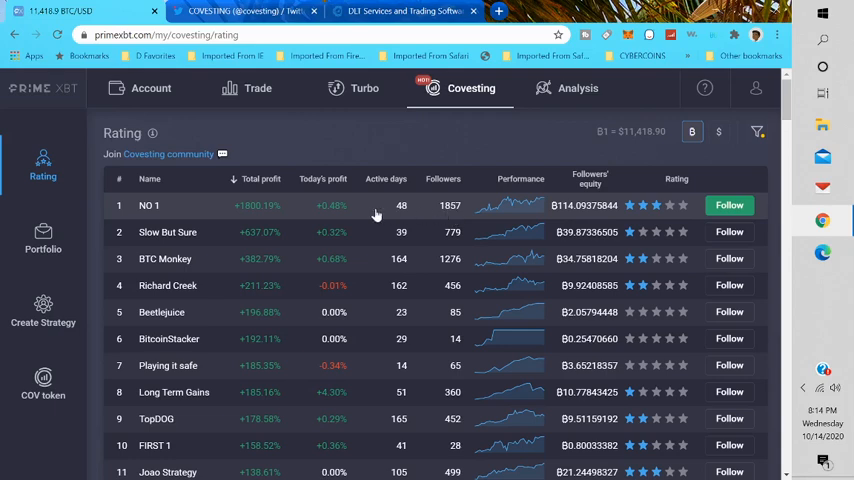
pyautogui.moveTo(584, 220)
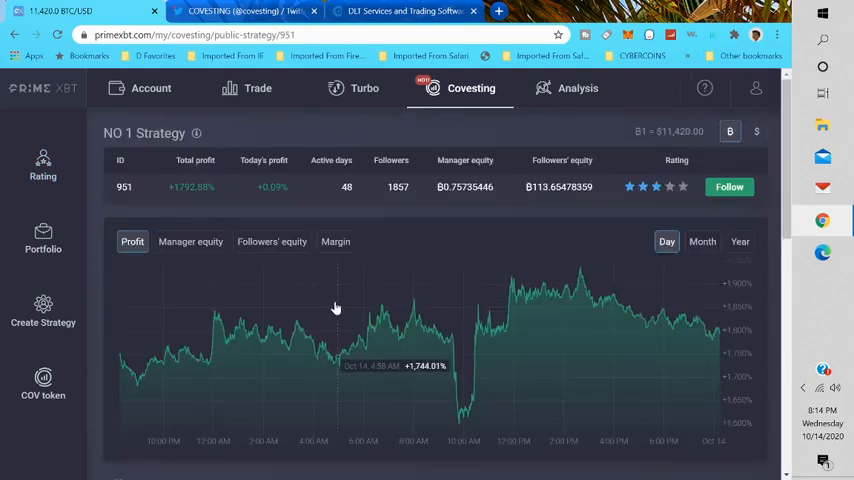
pyautogui.moveTo(230, 202)
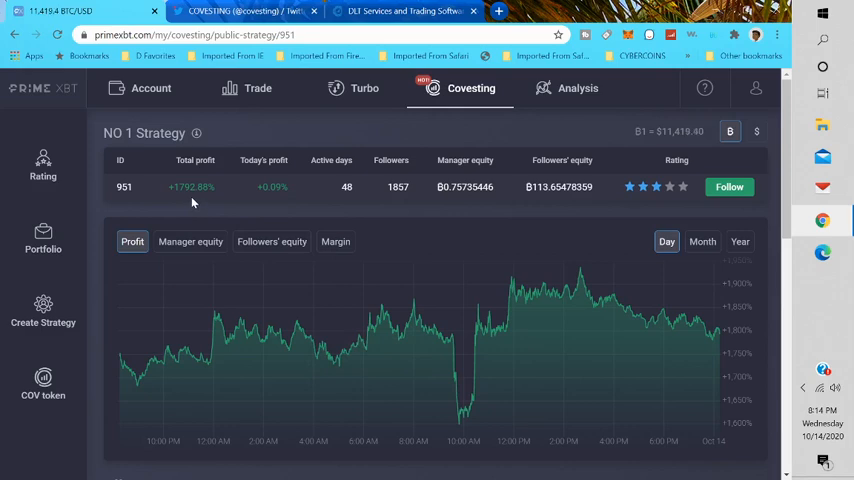
pyautogui.moveTo(352, 196)
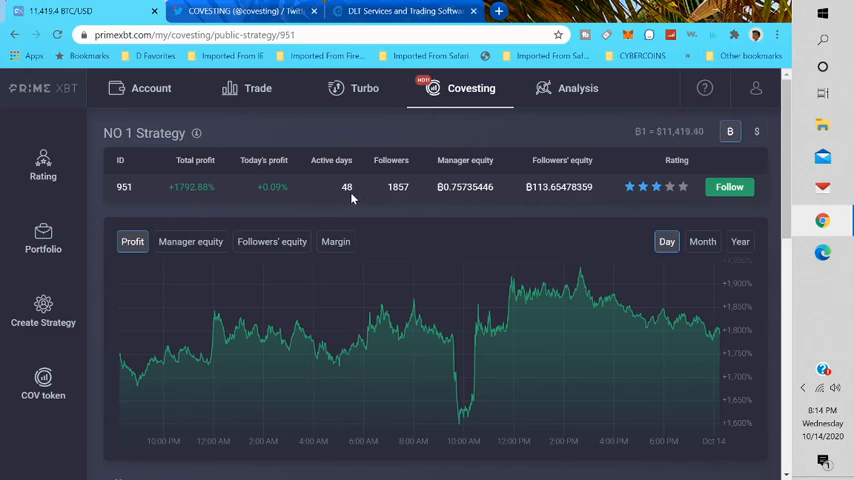
pyautogui.moveTo(404, 200)
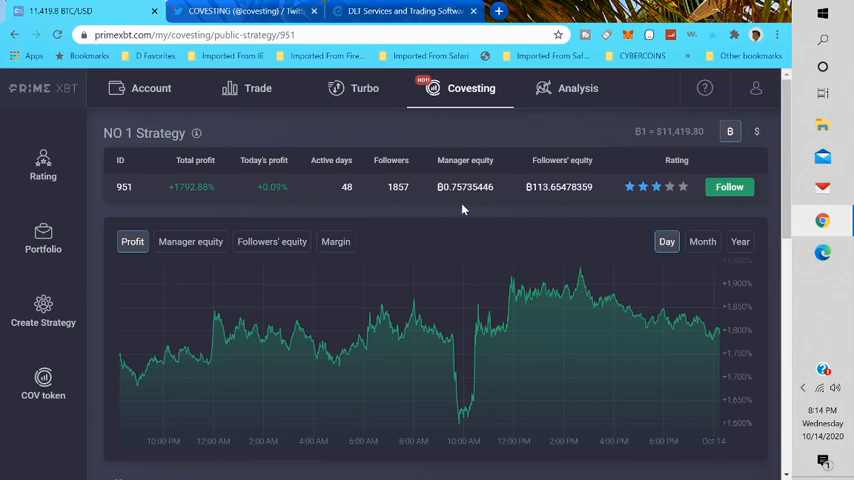
pyautogui.moveTo(728, 188)
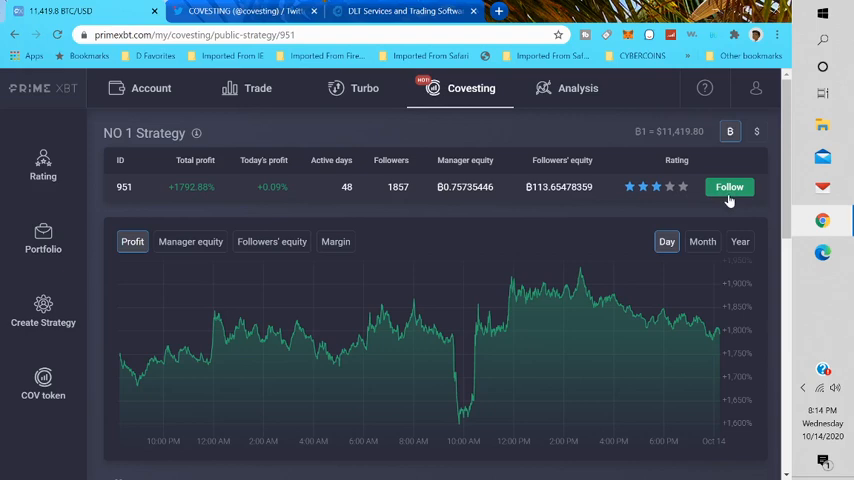
# Step: Switch the NO 1 Strategy profit chart to Year and scroll through its indicators and follower statistics
pyautogui.scroll(-3)
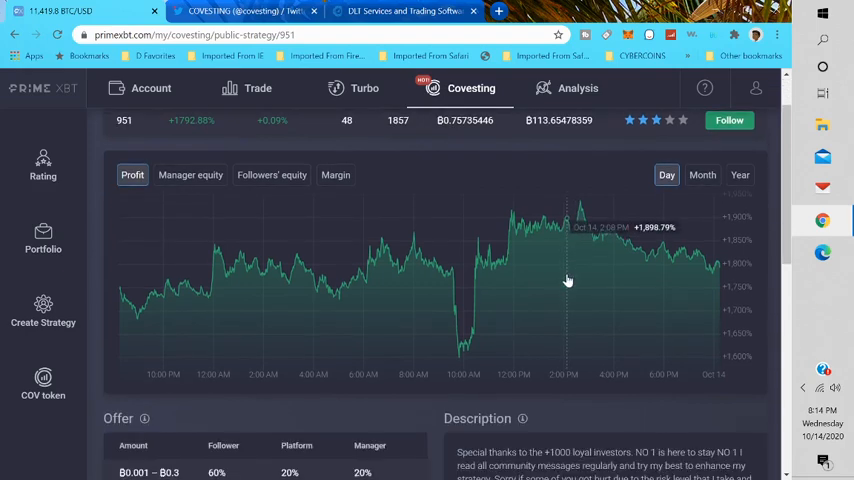
pyautogui.scroll(3)
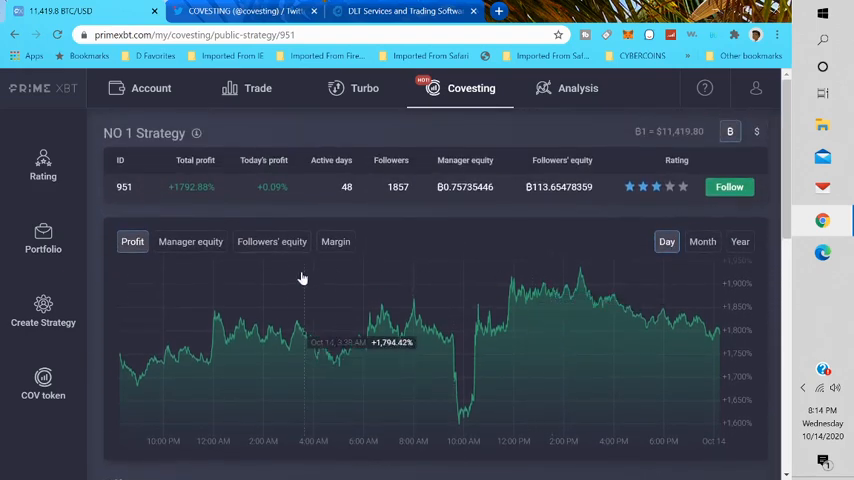
pyautogui.click(702, 240)
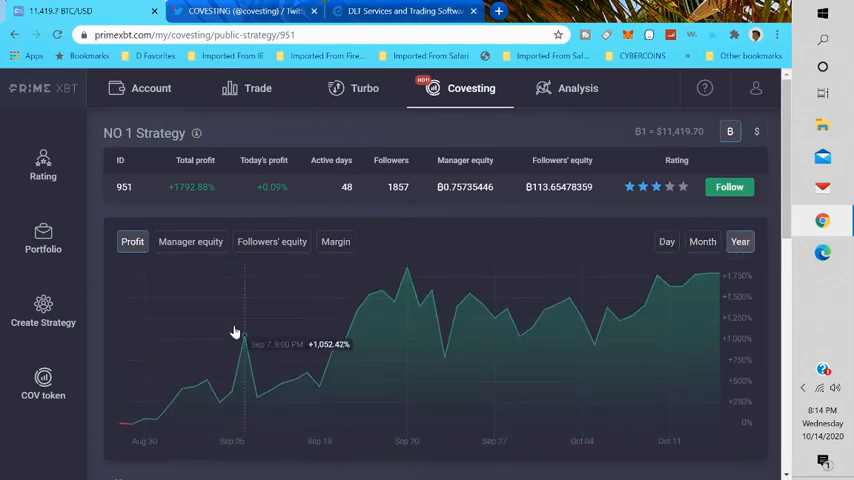
pyautogui.scroll(-3)
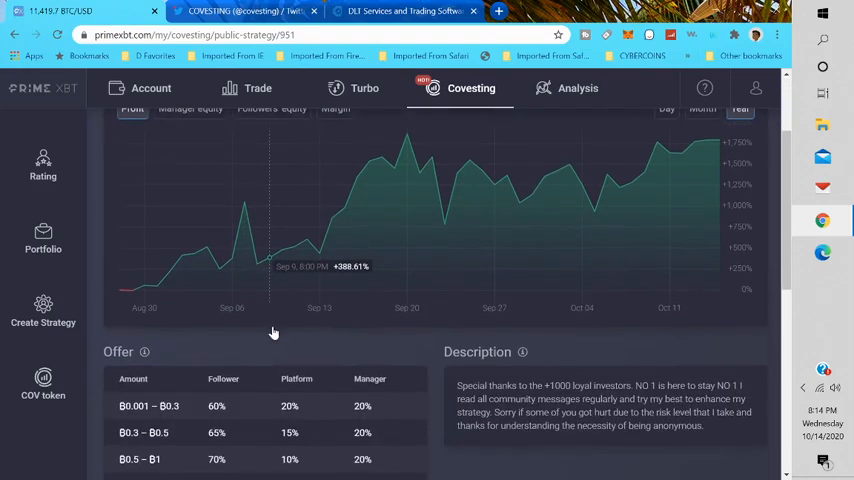
pyautogui.scroll(-3)
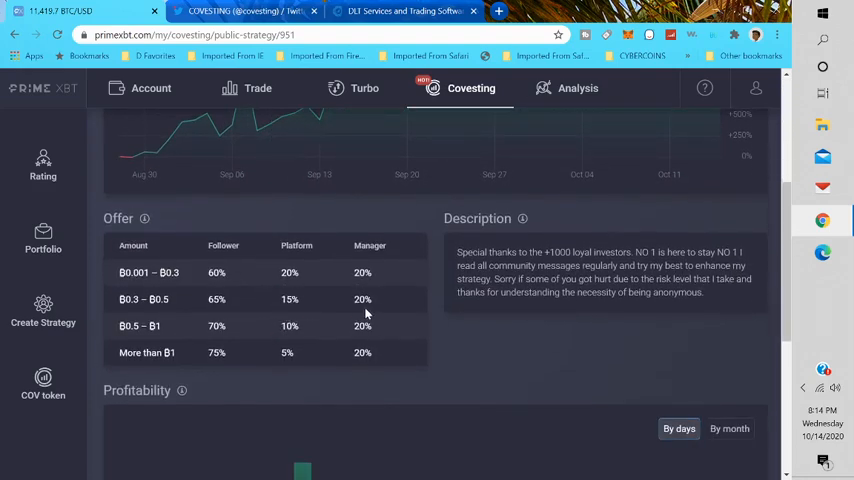
pyautogui.scroll(-3)
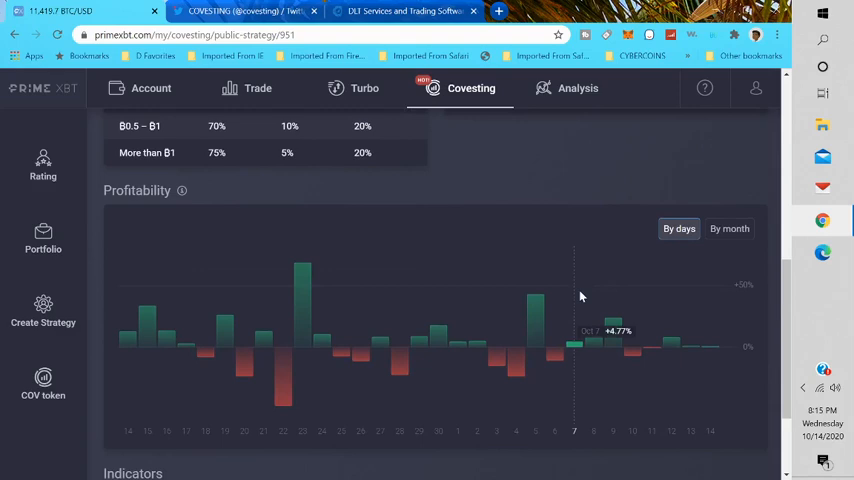
pyautogui.moveTo(288, 318)
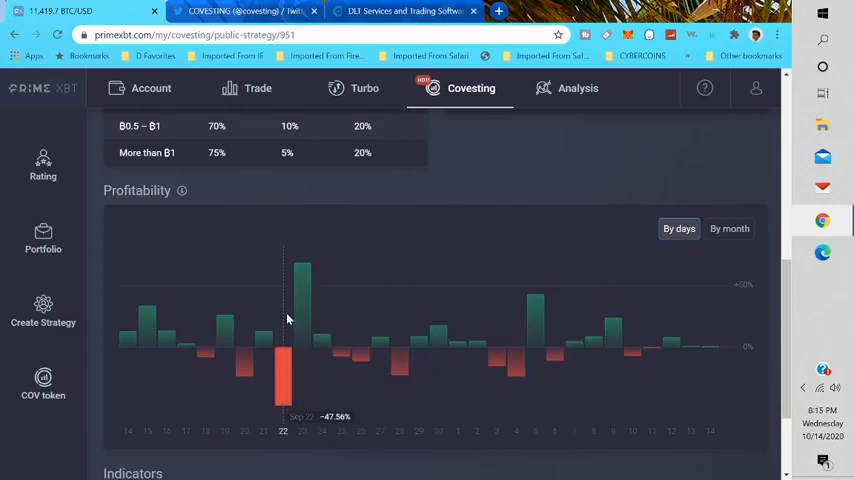
pyautogui.moveTo(516, 324)
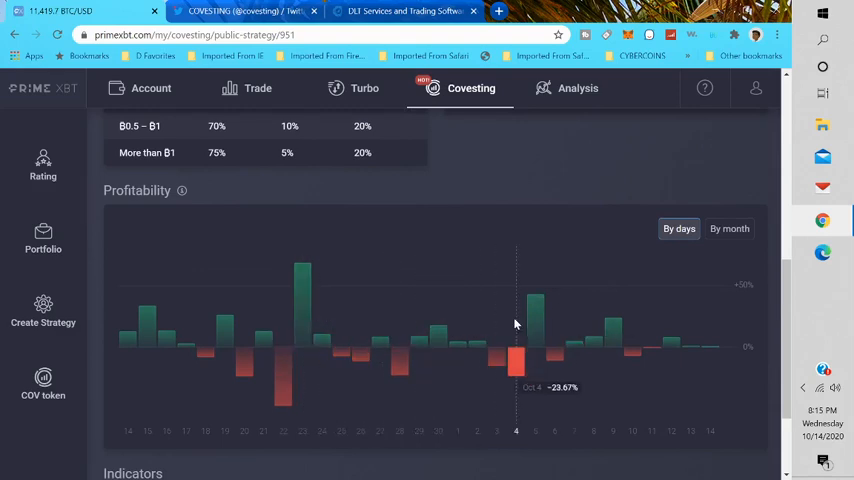
pyautogui.scroll(-3)
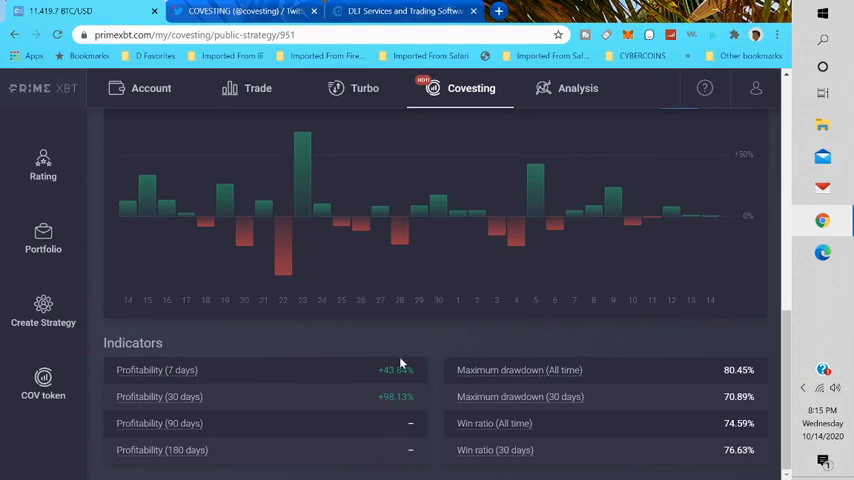
pyautogui.moveTo(266, 396)
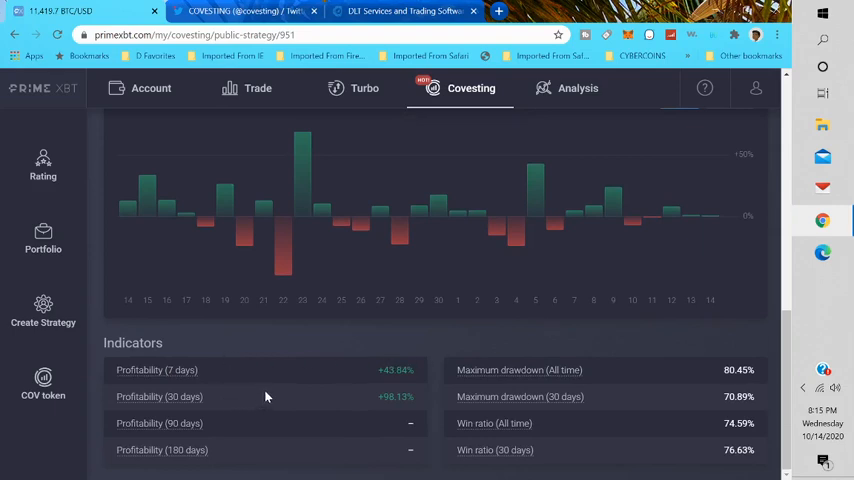
pyautogui.moveTo(398, 382)
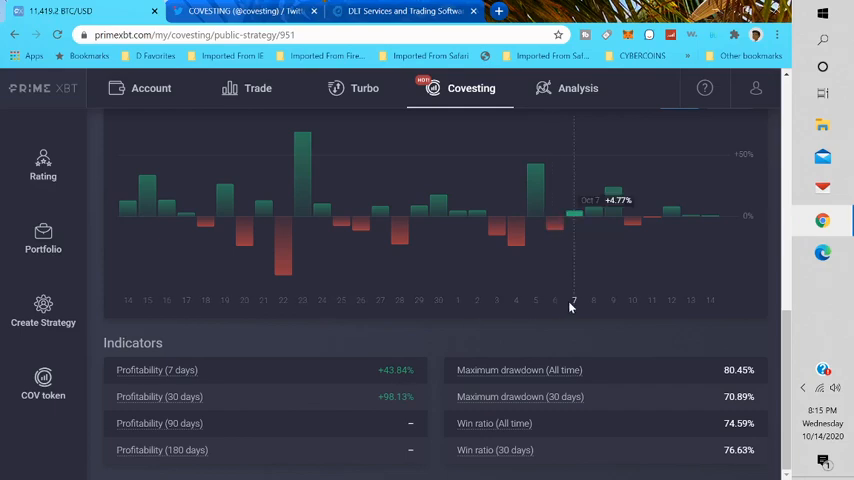
pyautogui.scroll(3)
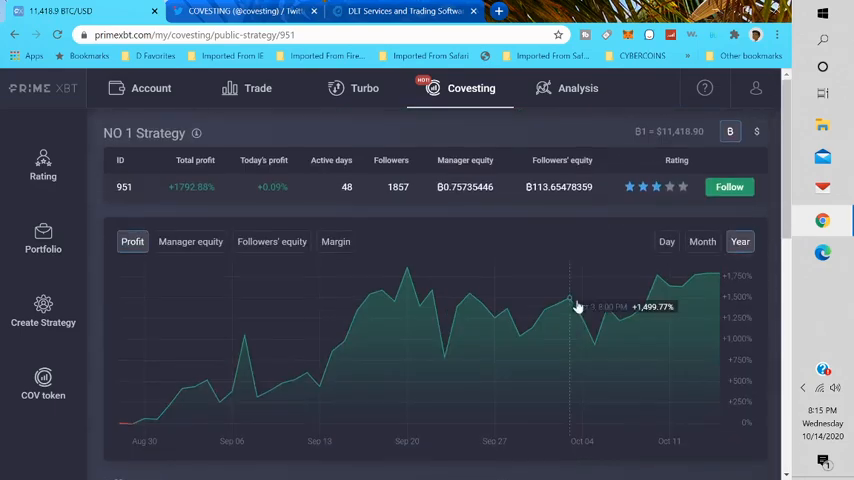
pyautogui.click(728, 186)
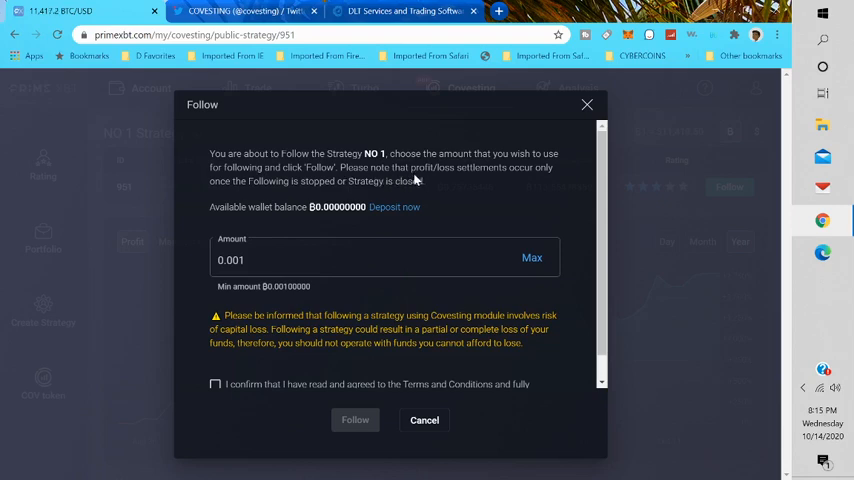
pyautogui.moveTo(458, 194)
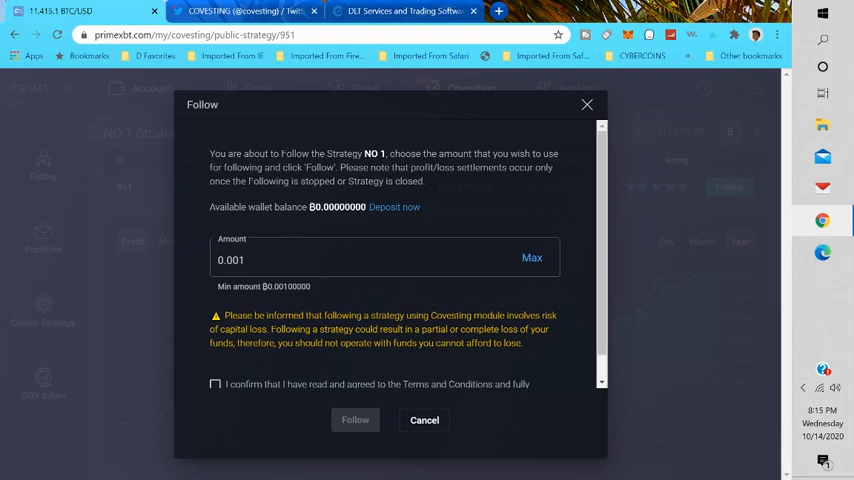
pyautogui.moveTo(350, 228)
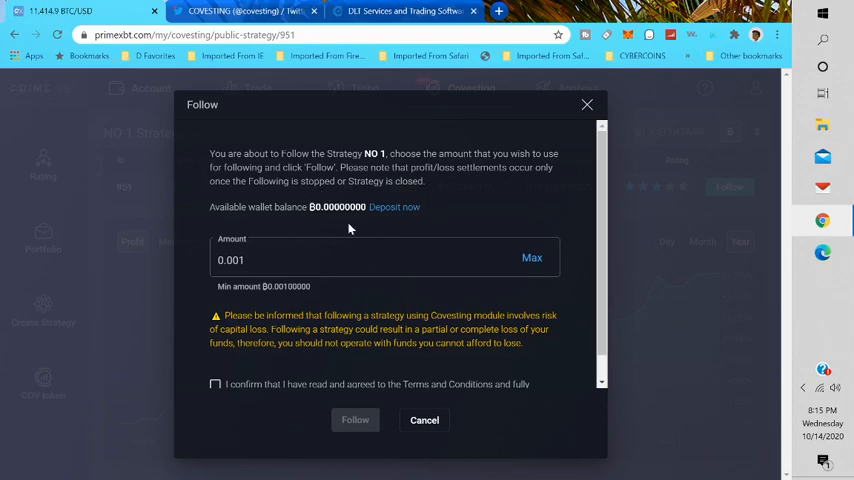
pyautogui.click(384, 258)
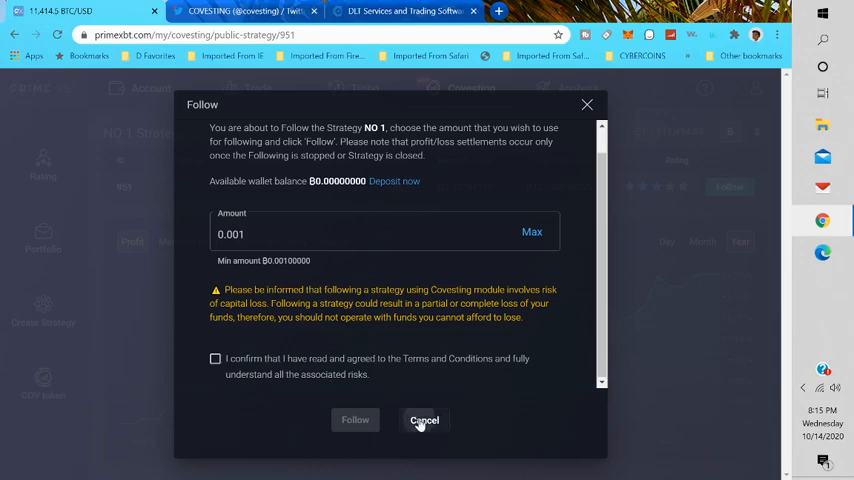
pyautogui.click(424, 420)
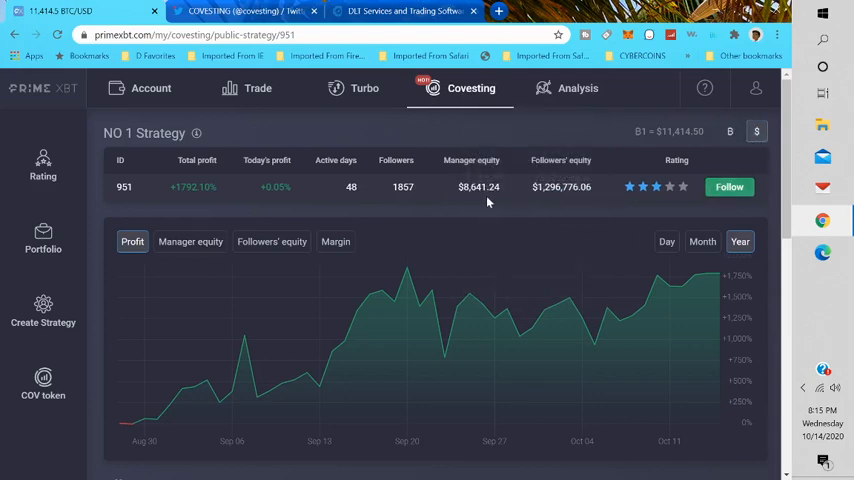
pyautogui.moveTo(510, 208)
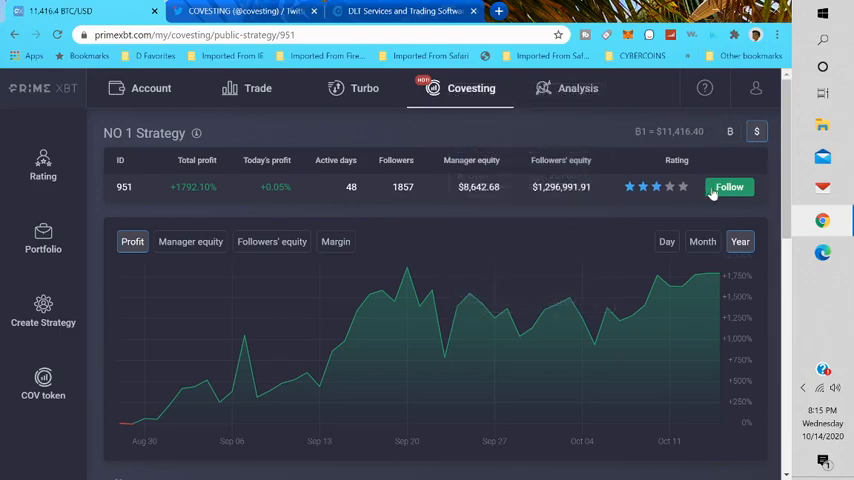
# Step: Reopen and cancel the Follow dialog for NO 1 Strategy, then return to the rating table
pyautogui.click(728, 188)
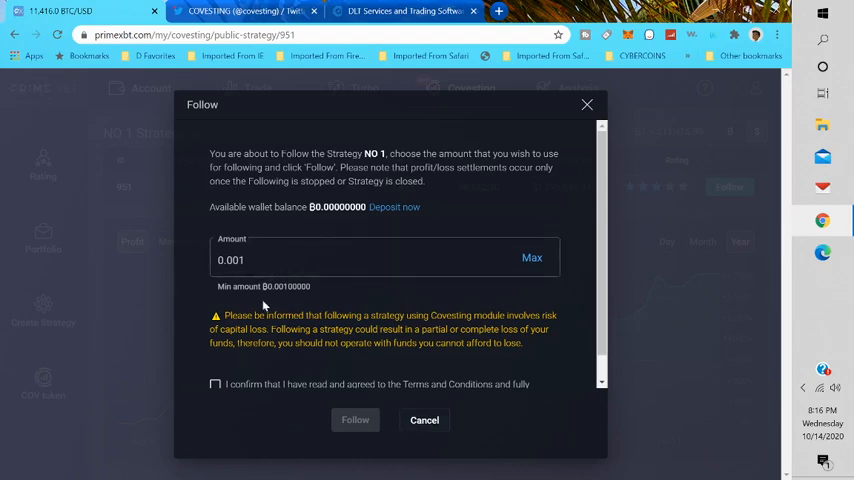
pyautogui.click(424, 420)
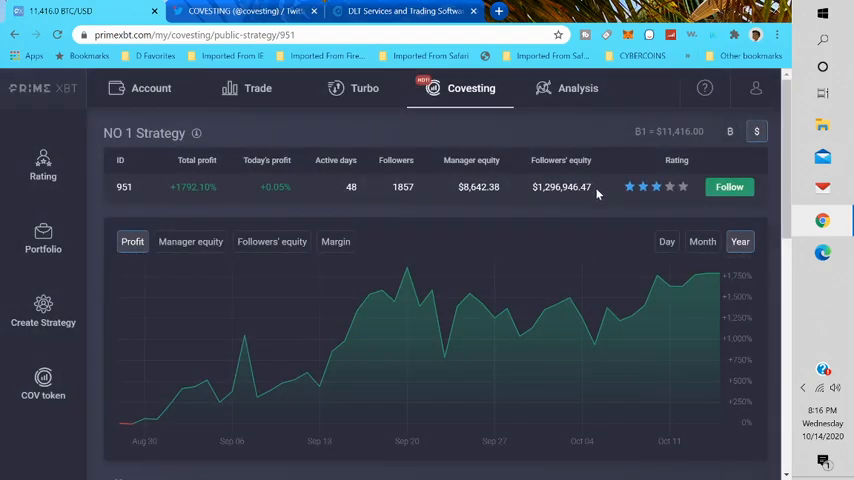
pyautogui.moveTo(162, 158)
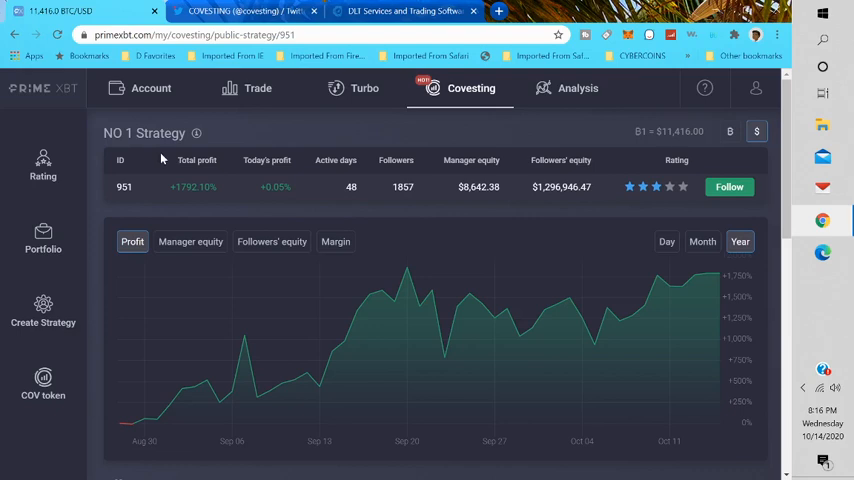
pyautogui.click(44, 164)
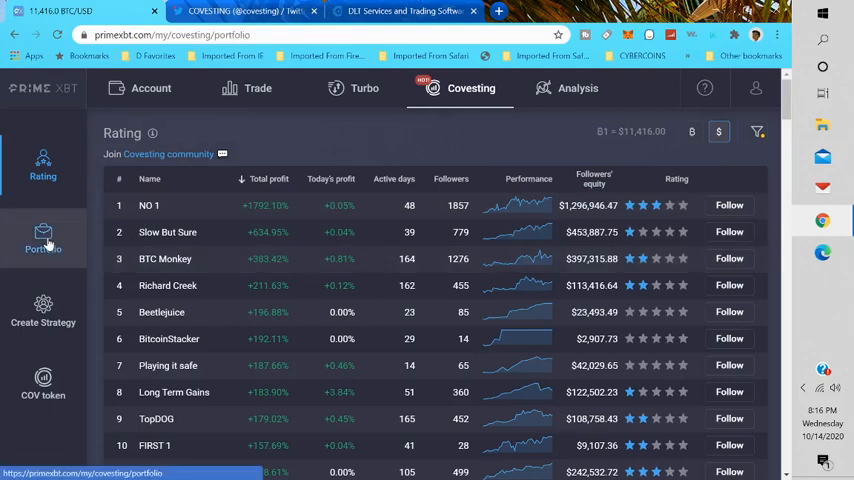
# Step: View the empty Portfolio of holdings and following history, then move on to Create Strategy
pyautogui.click(44, 240)
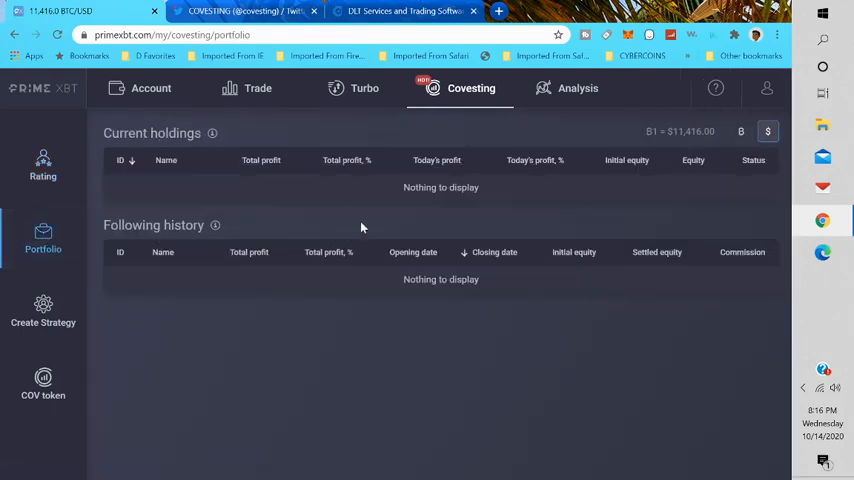
pyautogui.moveTo(44, 312)
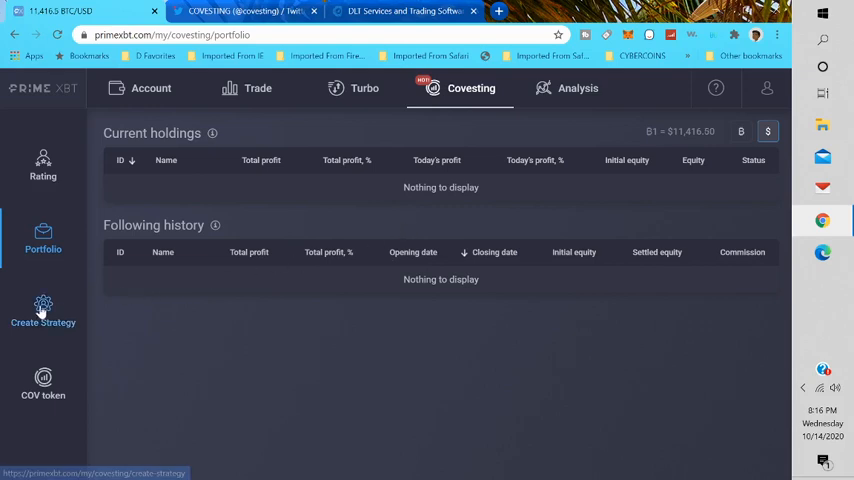
pyautogui.click(42, 312)
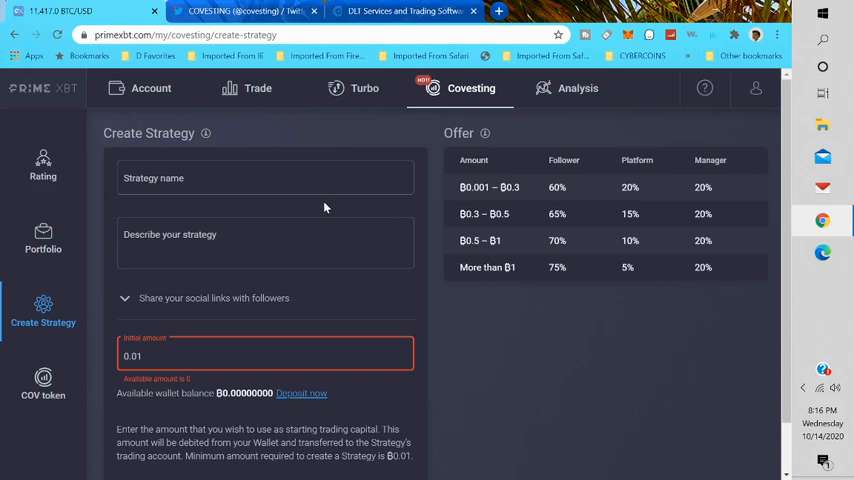
# Step: Scroll through the Create Strategy form and its profit-share offer table
pyautogui.scroll(-3)
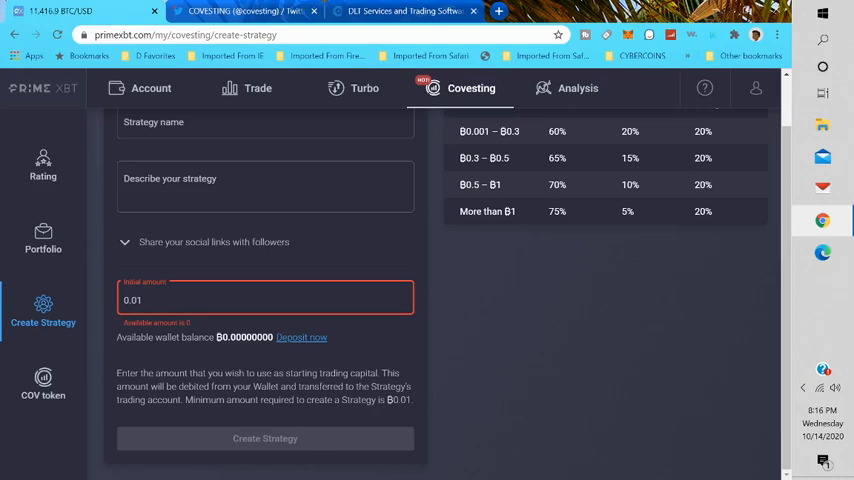
pyautogui.scroll(3)
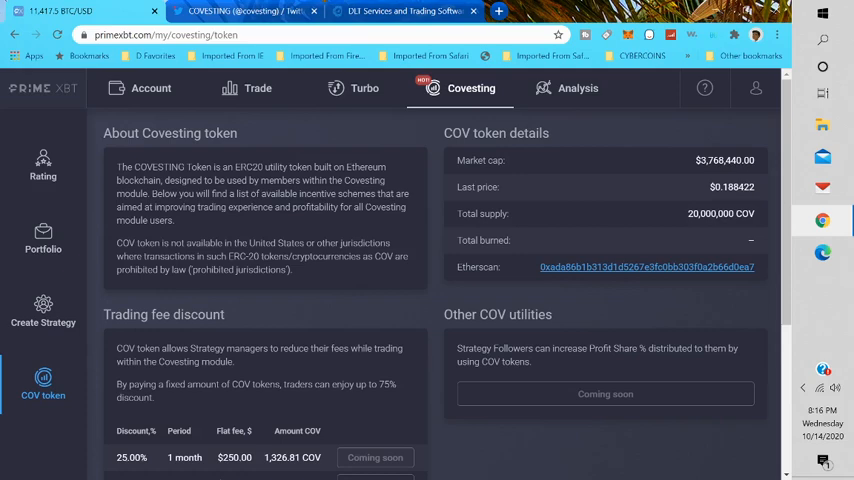
# Step: Scroll the COV token page through token details, fee discount tiers and the token burn section
pyautogui.scroll(-3)
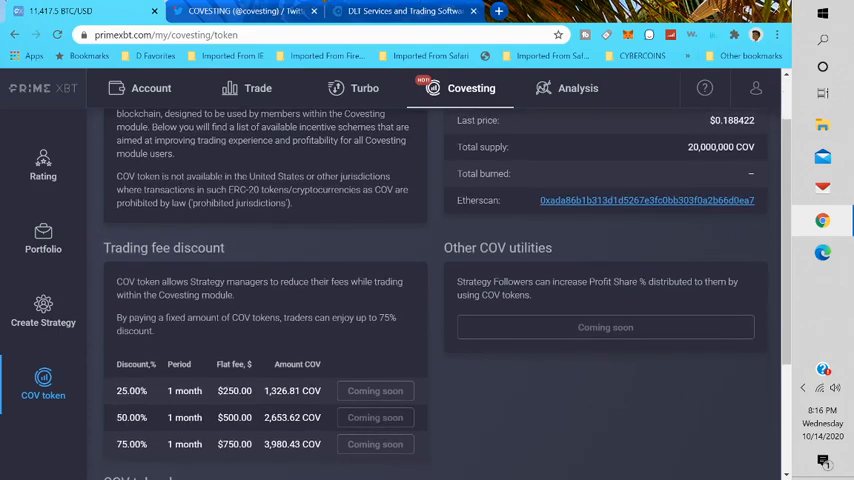
pyautogui.scroll(-3)
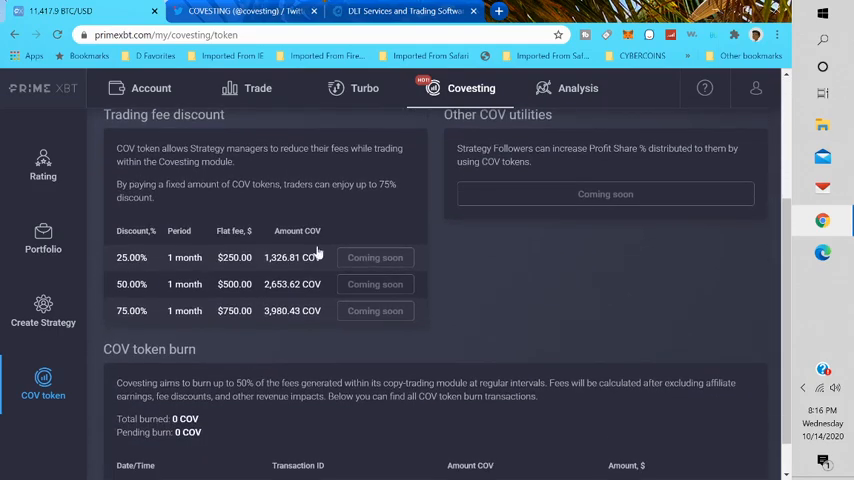
pyautogui.moveTo(310, 208)
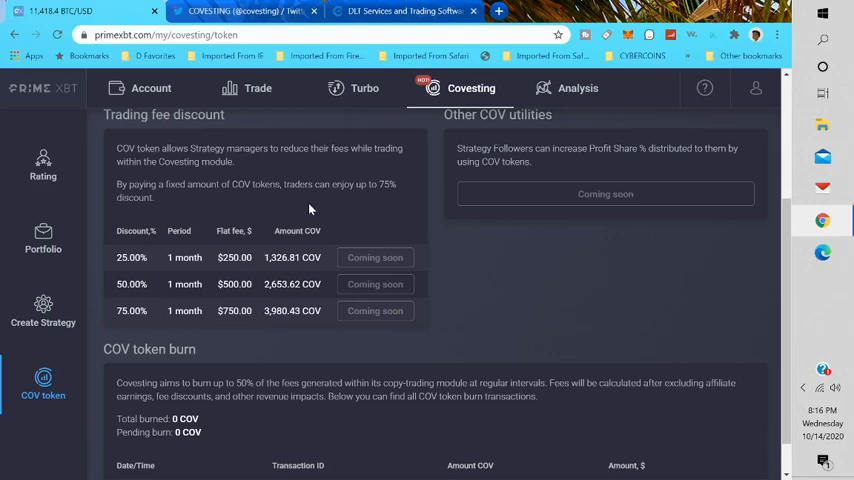
pyautogui.moveTo(296, 180)
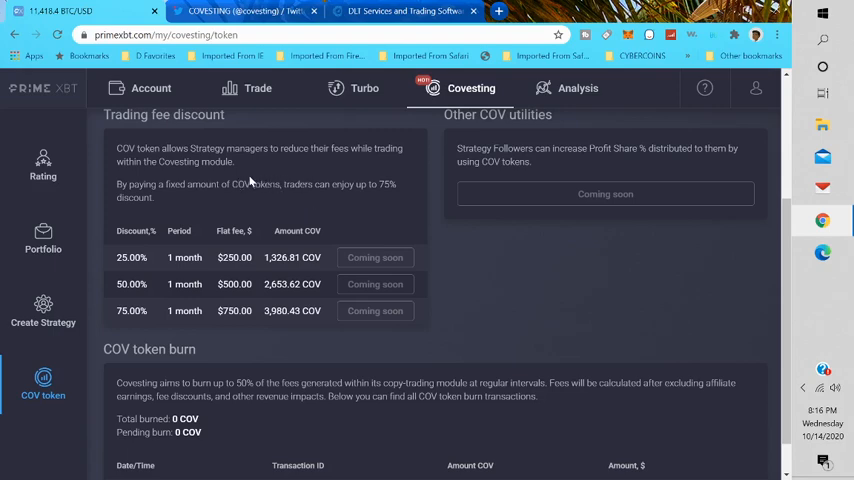
pyautogui.moveTo(276, 194)
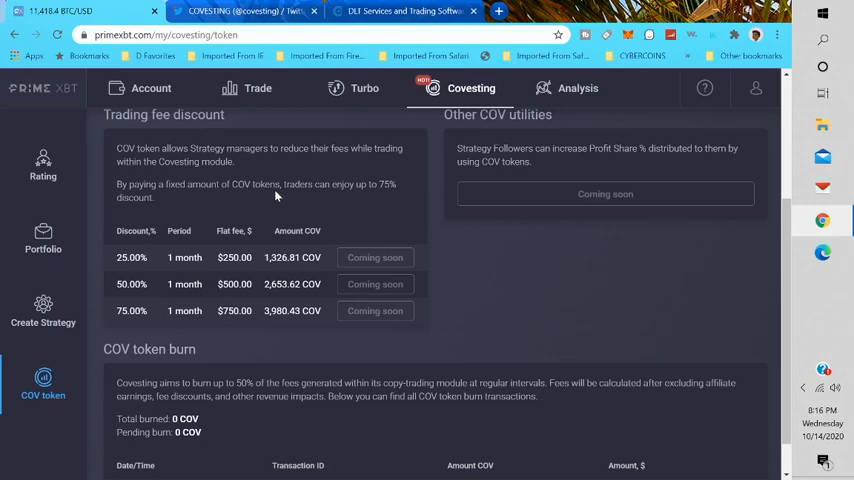
pyautogui.scroll(-3)
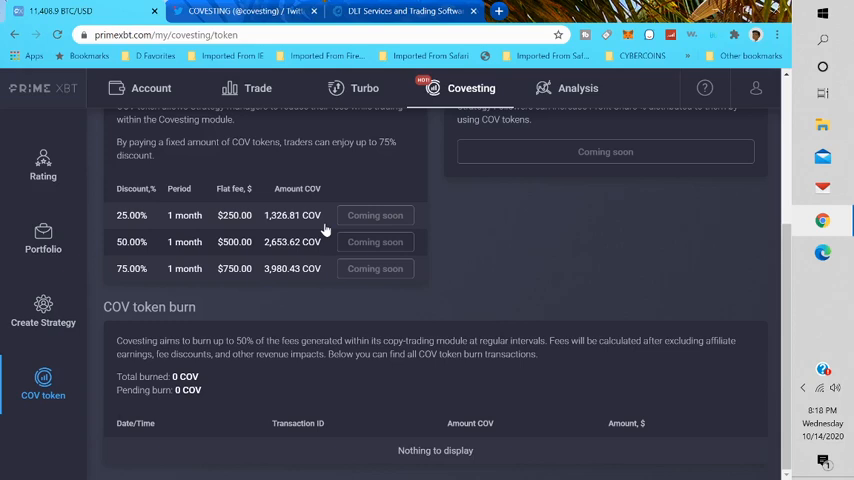
pyautogui.moveTo(44, 164)
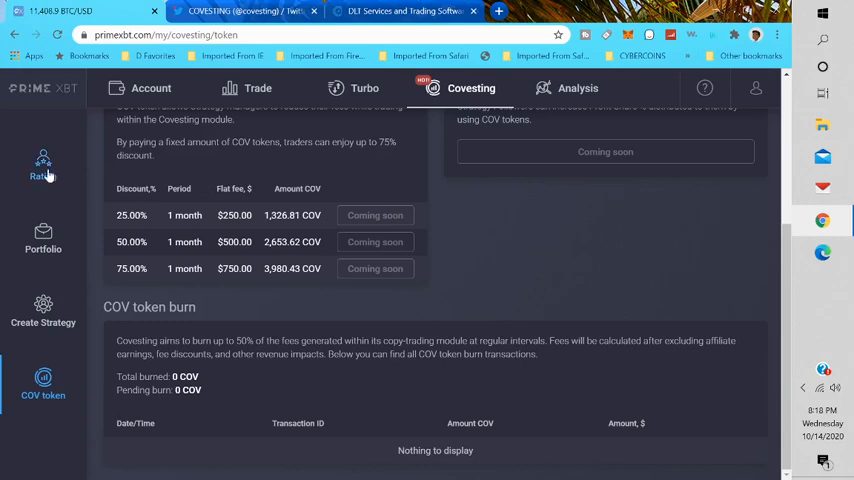
# Step: From the rating table, view the Slow But Sure strategy and bring up its Follow offer
pyautogui.click(44, 164)
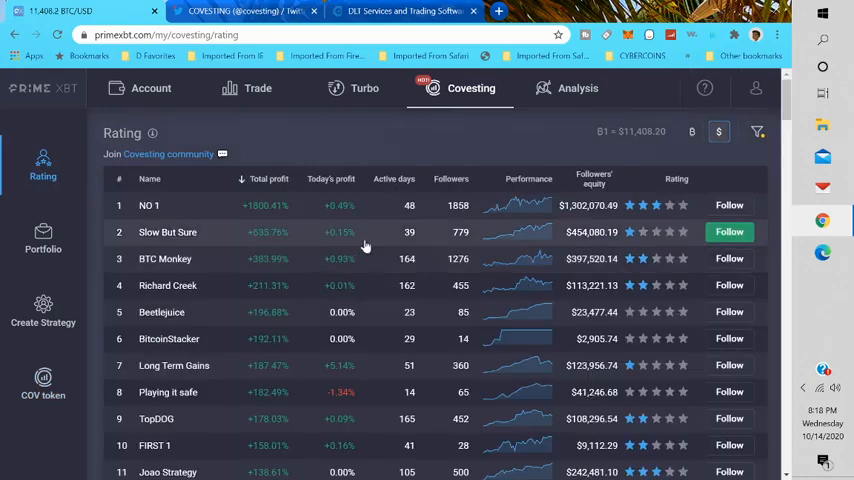
pyautogui.click(168, 232)
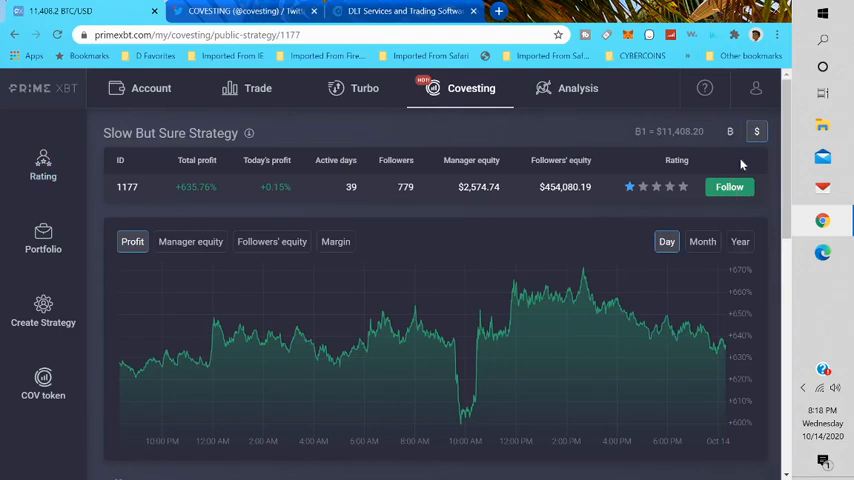
pyautogui.click(728, 188)
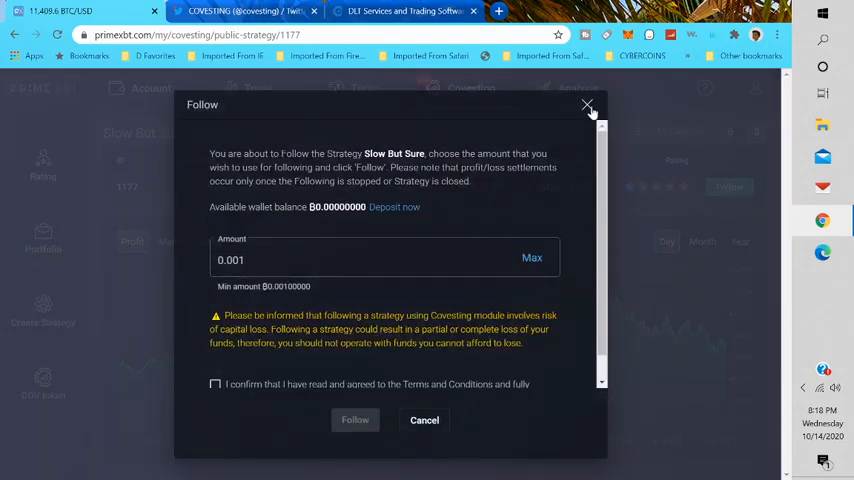
# Step: Close the Follow offer without following and go back to the rating list
pyautogui.click(588, 104)
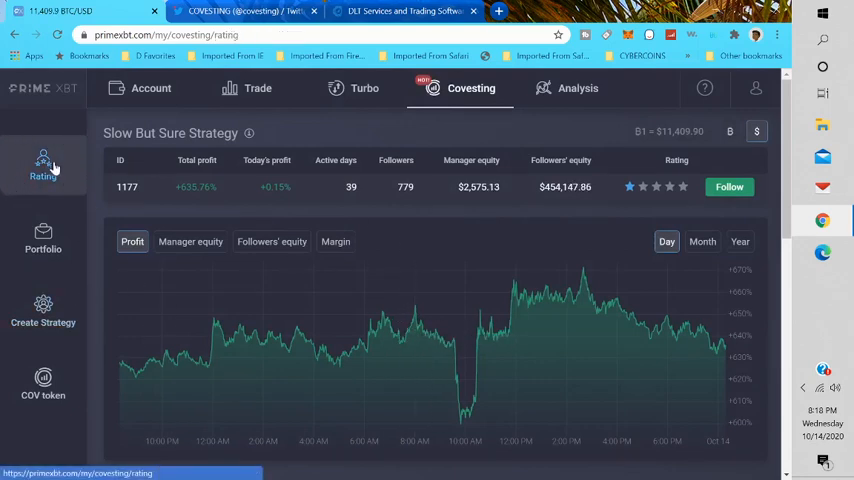
pyautogui.click(44, 164)
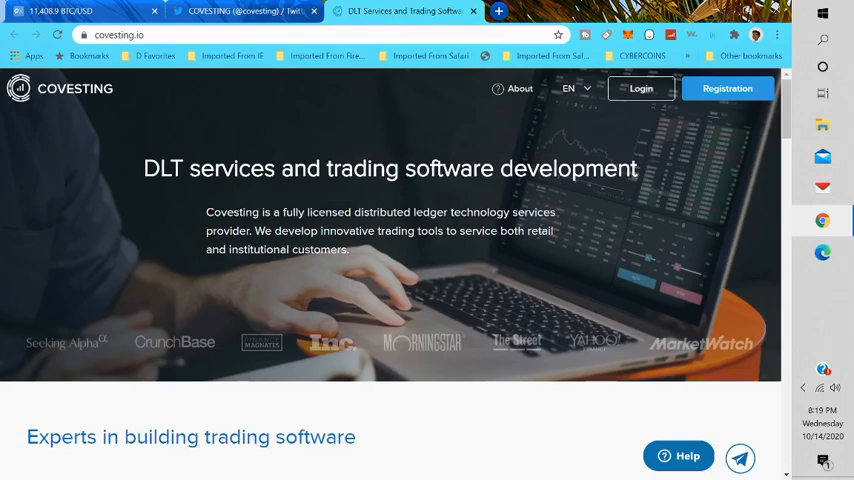
# Step: Read the Our company page through the founders, team and Gibraltar office map, then return home
pyautogui.click(520, 88)
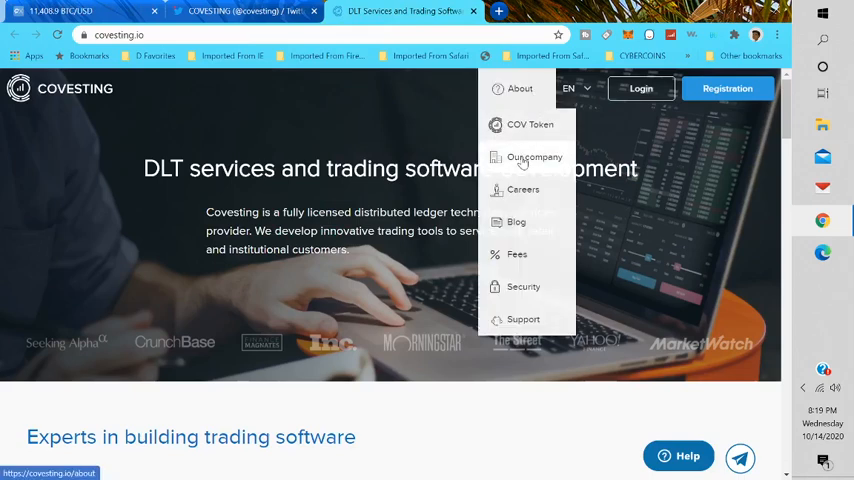
pyautogui.click(520, 88)
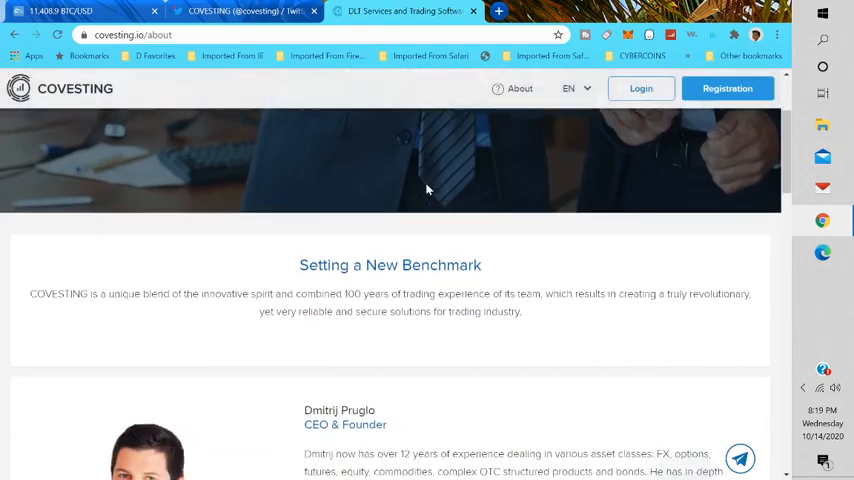
pyautogui.scroll(-3)
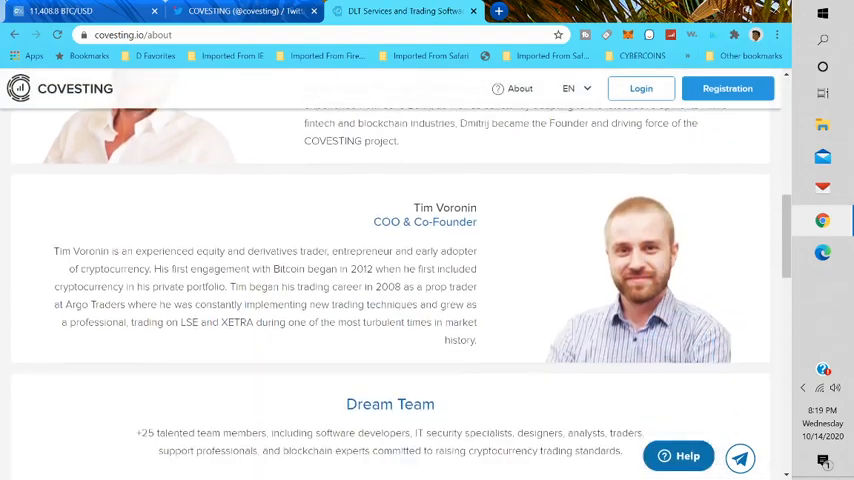
pyautogui.scroll(-3)
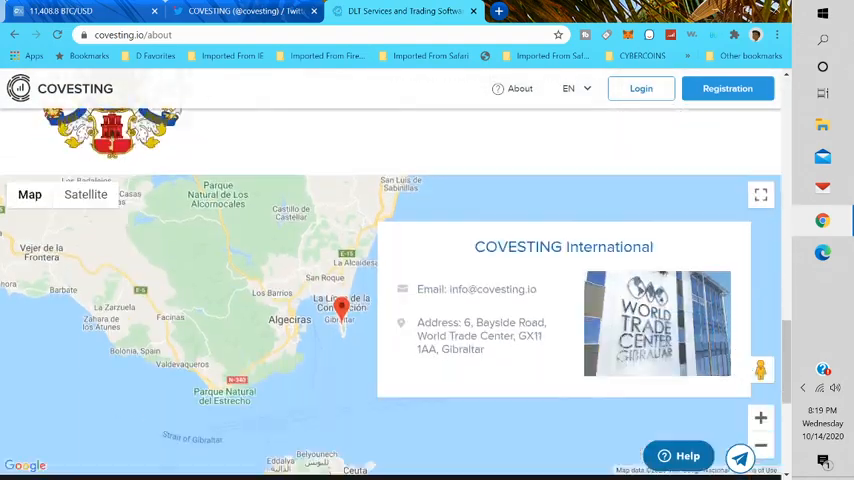
pyautogui.scroll(-3)
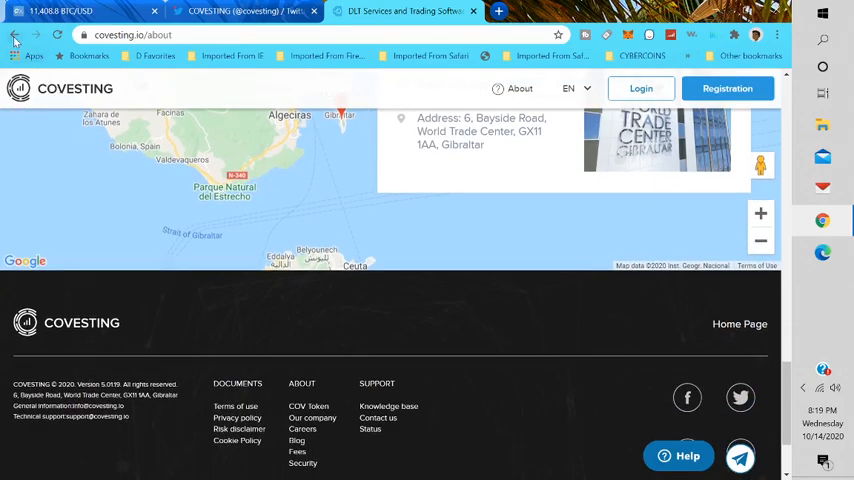
pyautogui.click(14, 34)
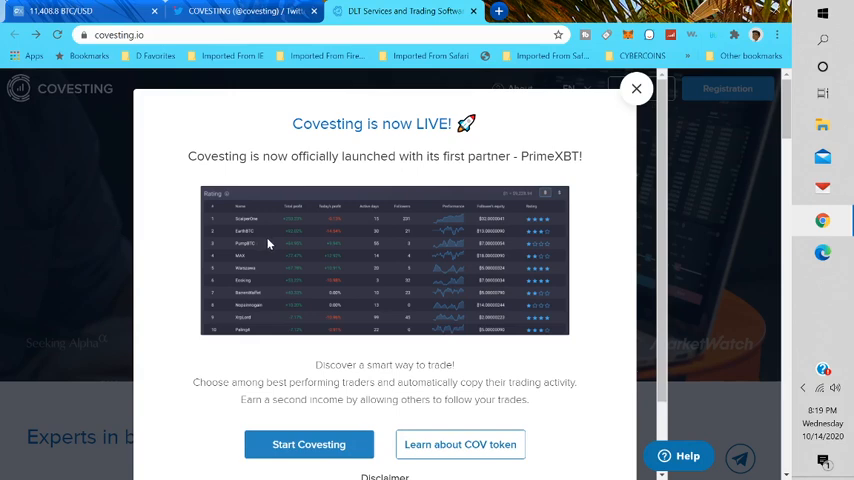
pyautogui.moveTo(252, 240)
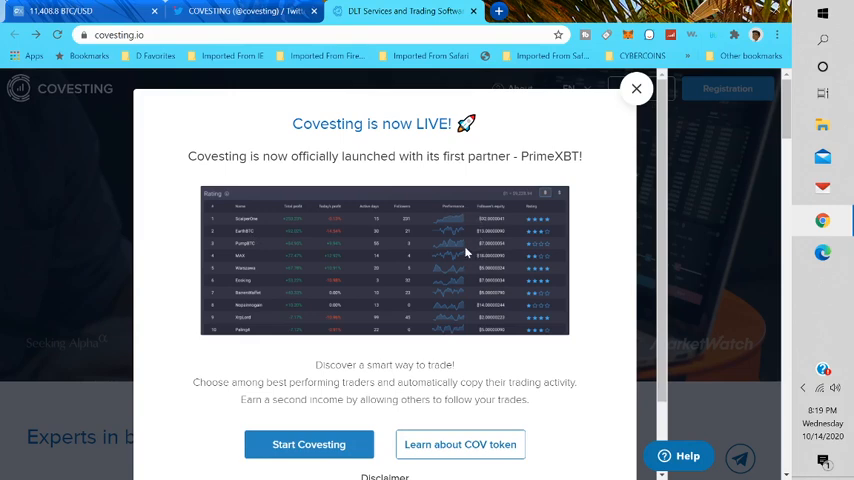
pyautogui.moveTo(446, 252)
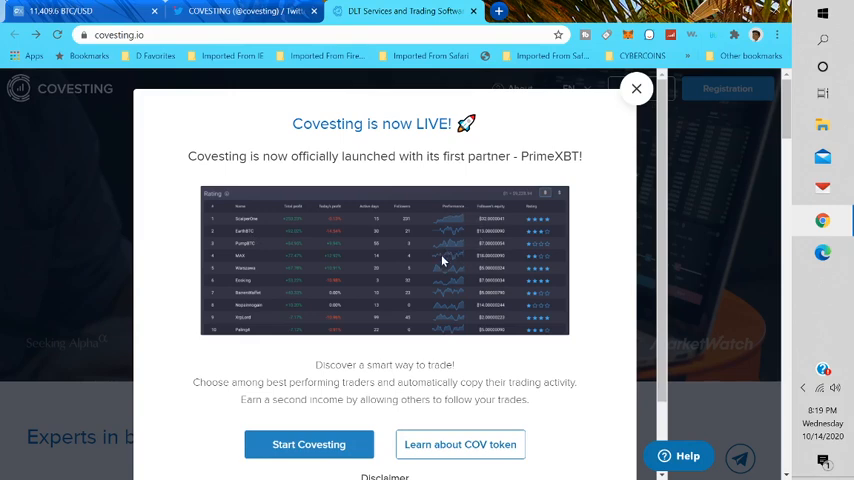
# Step: Read the 'Covesting is now LIVE!' announcement and follow Start Covesting to the PrimeXBT rating page
pyautogui.scroll(-3)
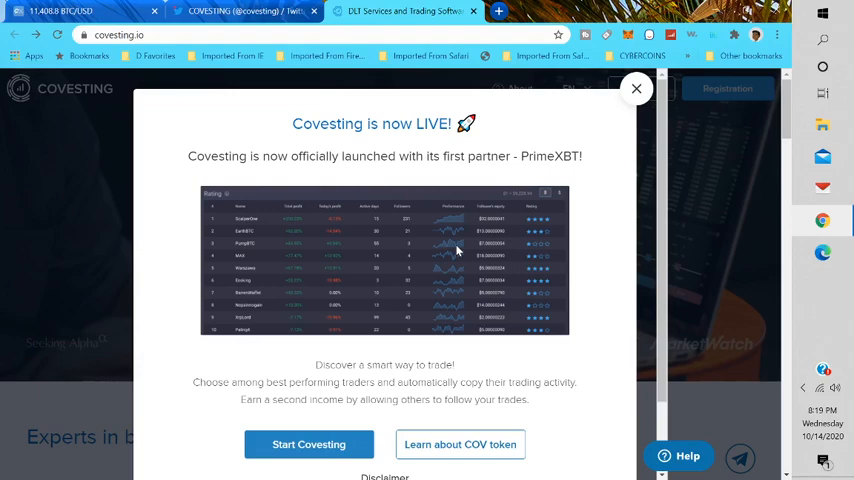
pyautogui.click(636, 88)
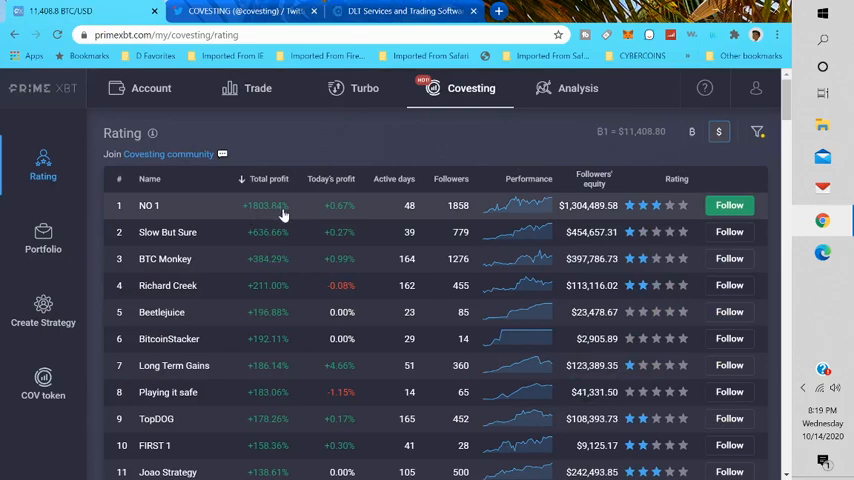
pyautogui.moveTo(368, 214)
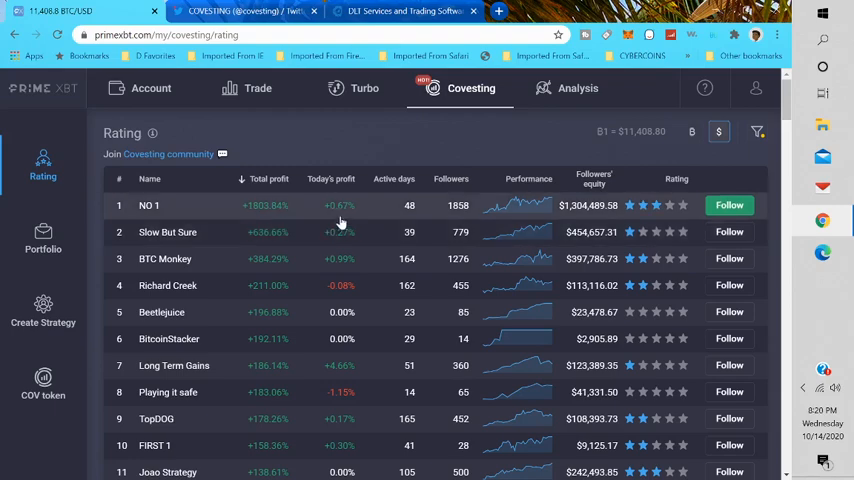
pyautogui.scroll(-3)
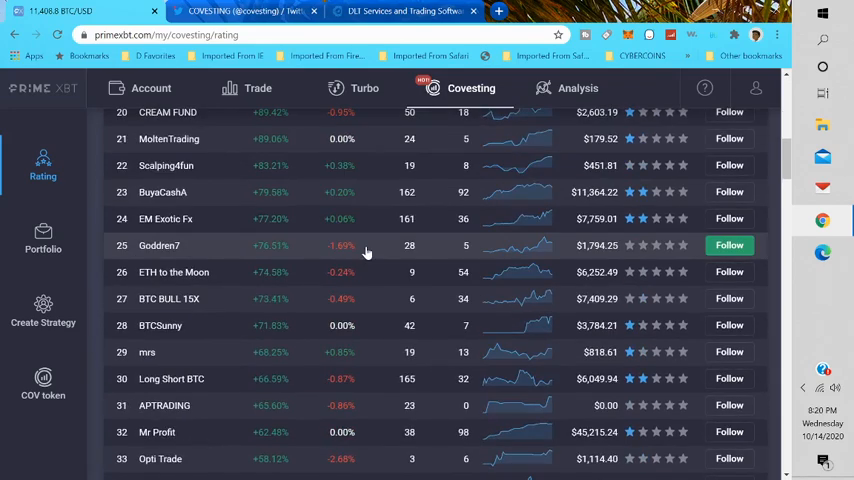
pyautogui.scroll(3)
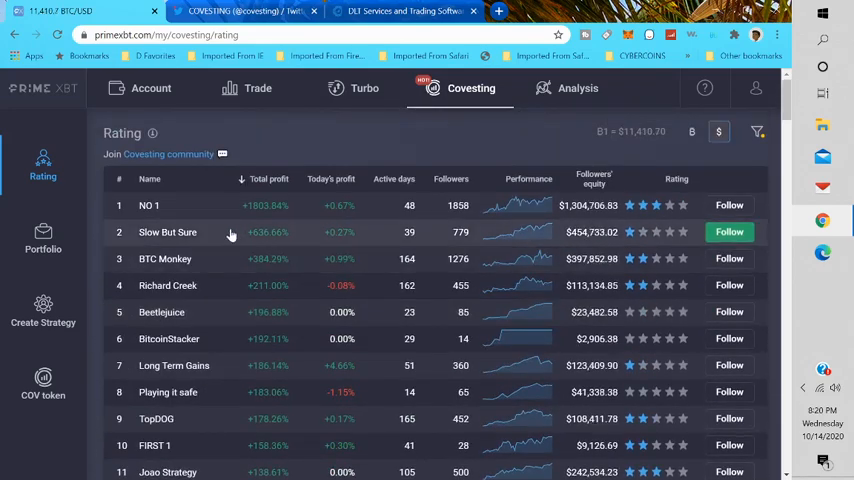
pyautogui.click(728, 204)
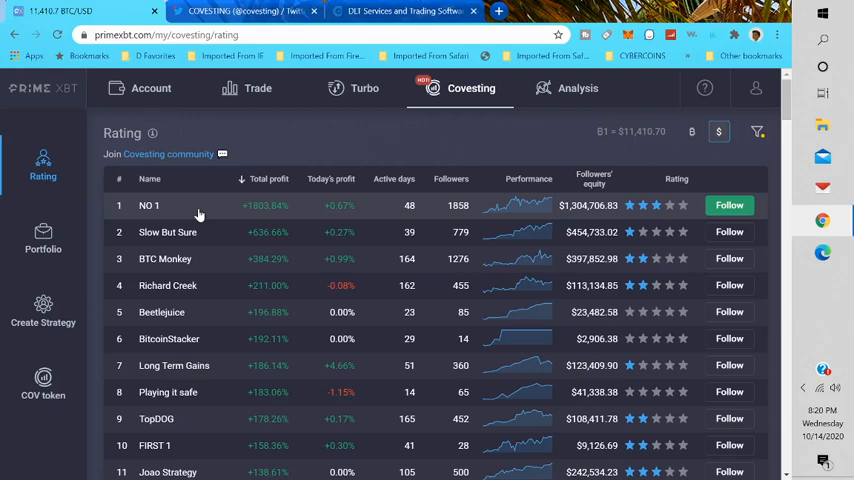
pyautogui.click(148, 204)
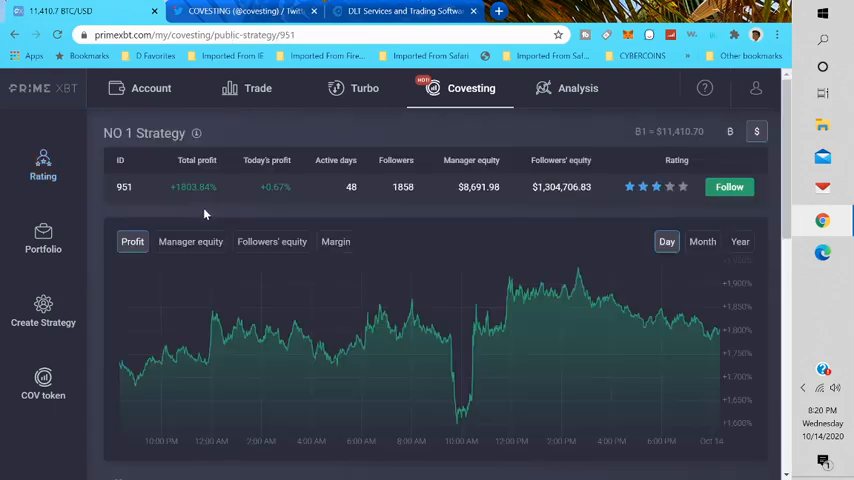
pyautogui.click(272, 240)
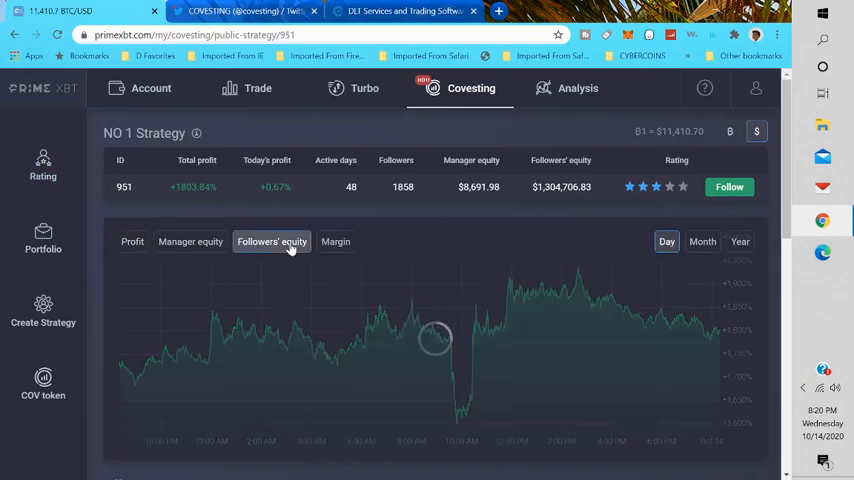
pyautogui.click(336, 240)
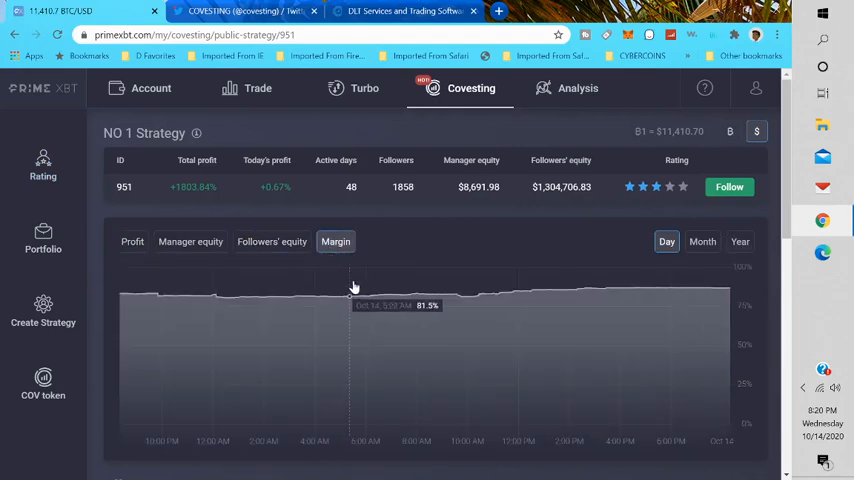
pyautogui.click(740, 240)
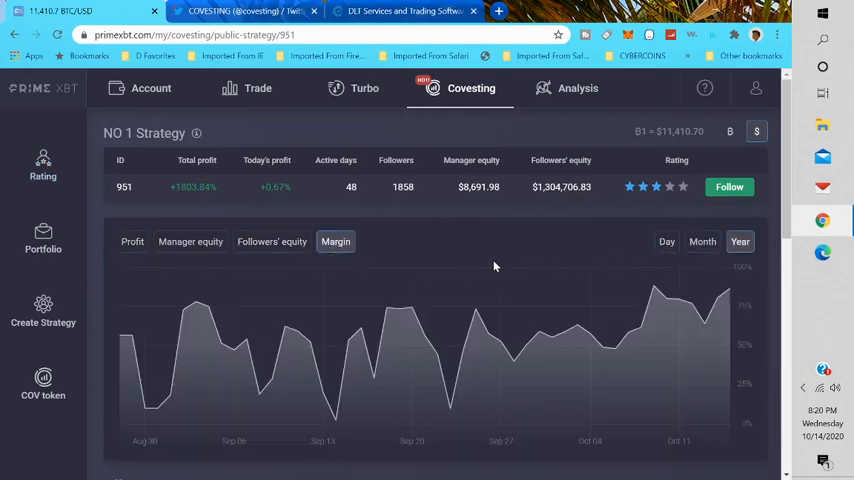
pyautogui.click(44, 164)
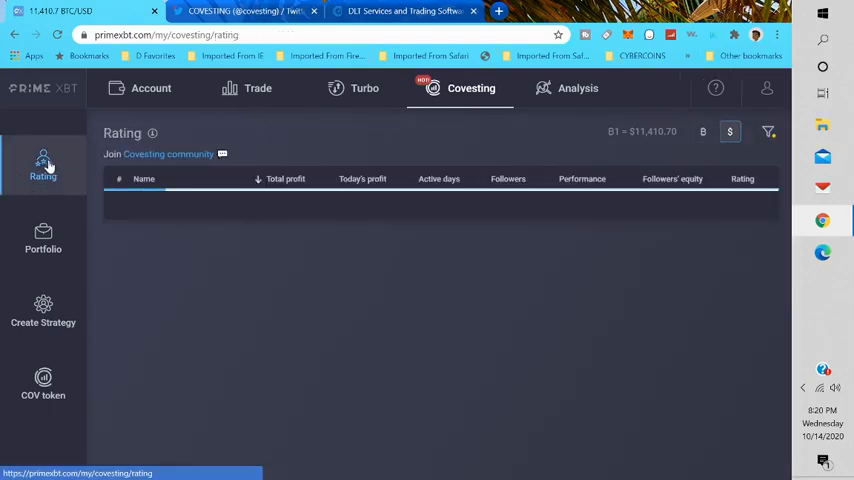